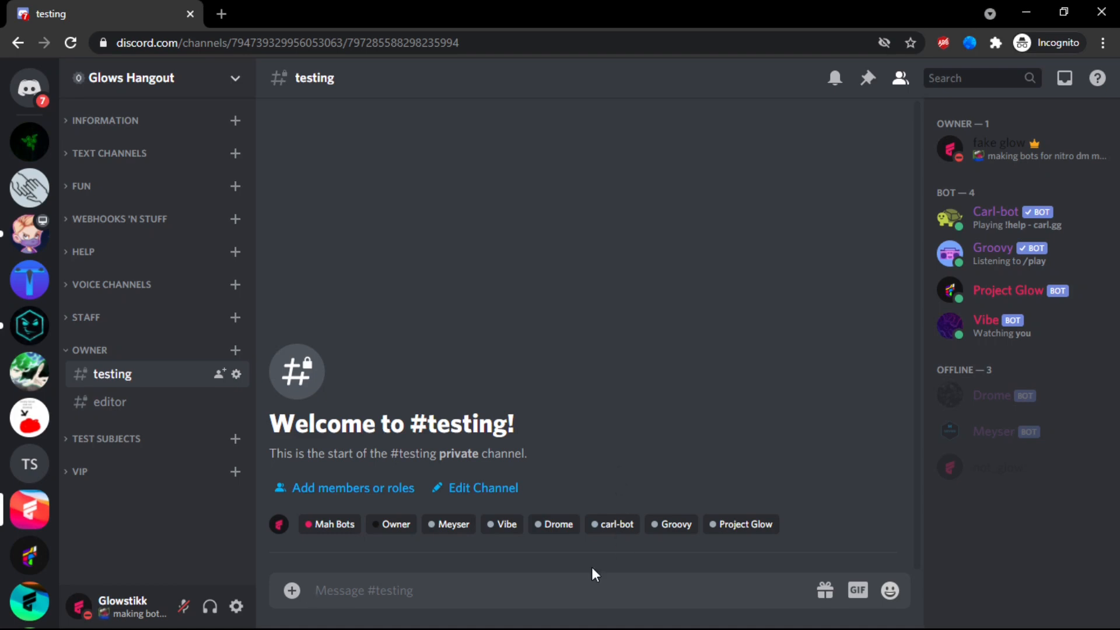
Step: Send Project Glow's /ping command in #testing to get the 41ms bot speed reply
{"action": "type", "text": "/"}
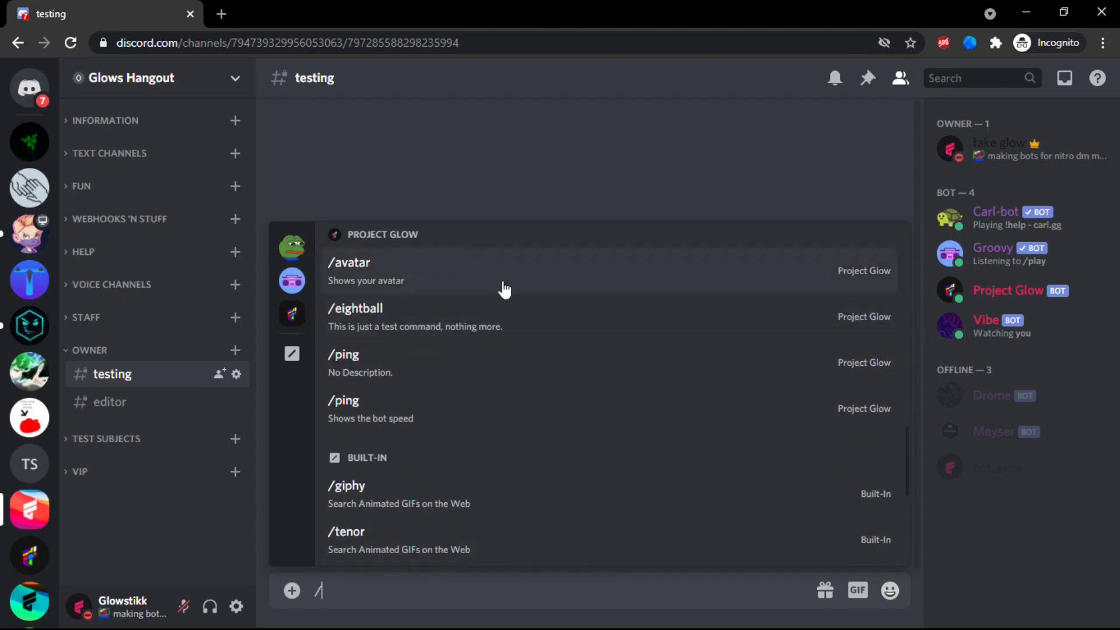
{"action": "mouse_move", "coordinate": [468, 391]}
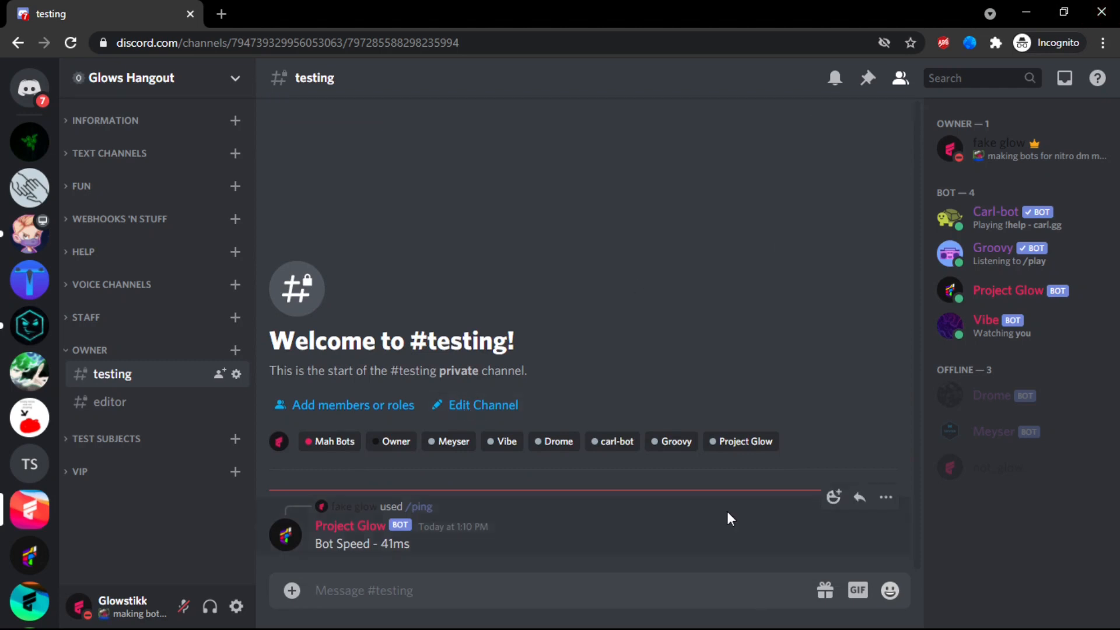
{"action": "type", "text": "/"}
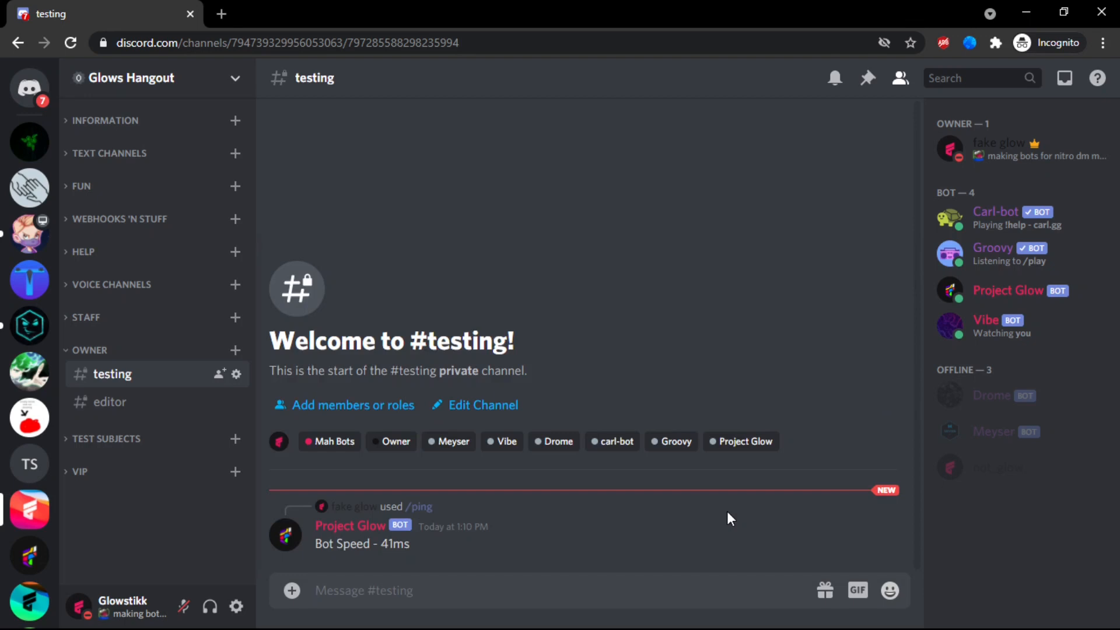
{"action": "type", "text": ">"}
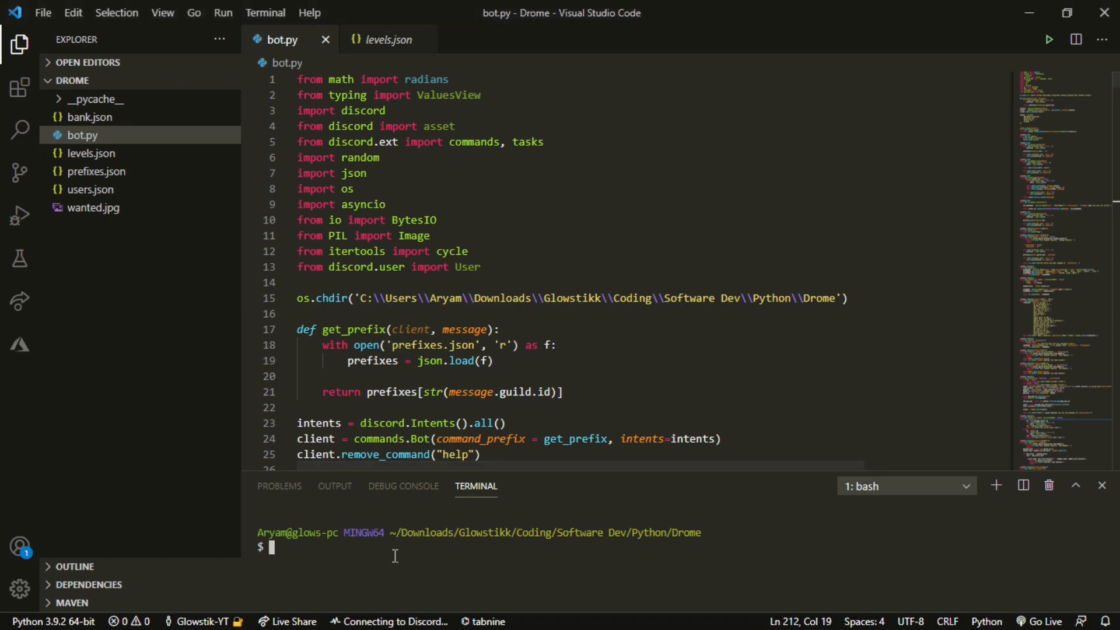
{"action": "mouse_move", "coordinate": [564, 505]}
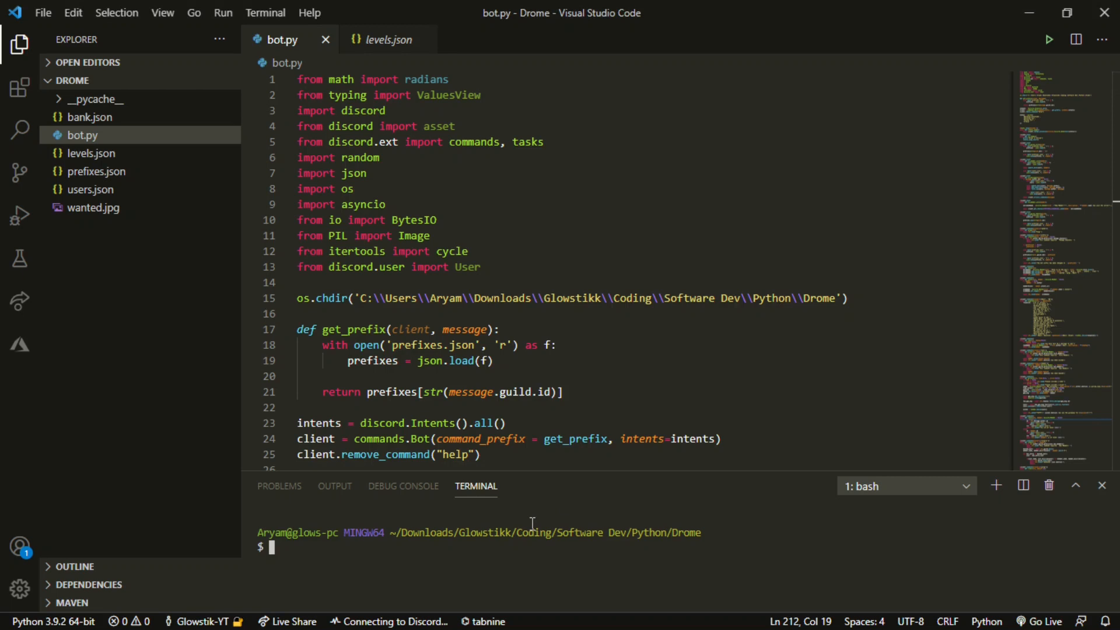
{"action": "mouse_move", "coordinate": [520, 521]}
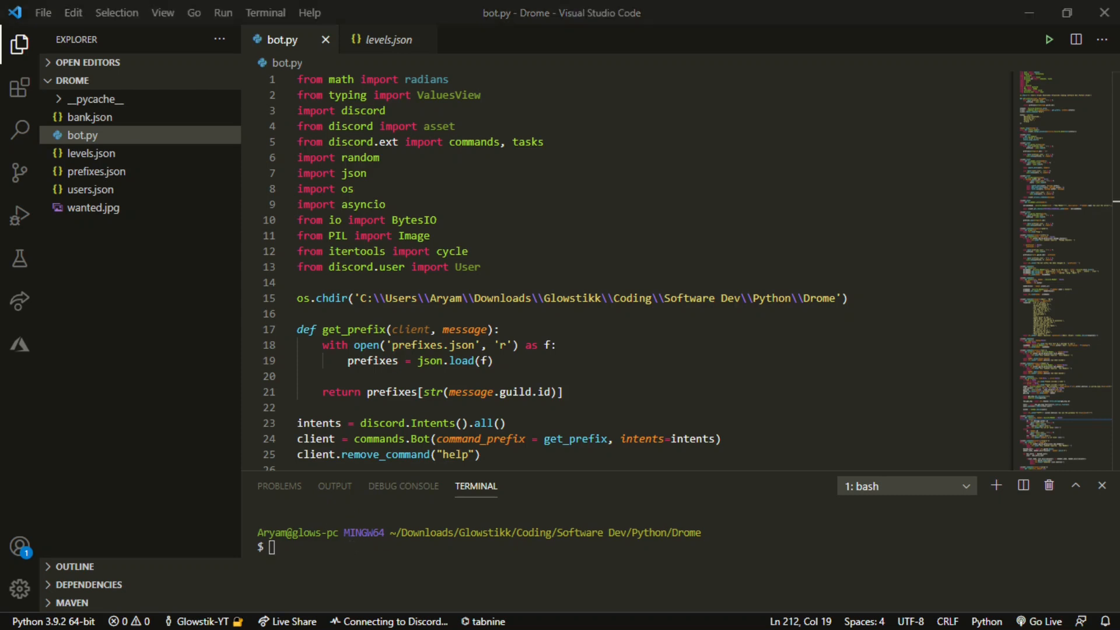
Step: Run pip install discord-py-slash-command in the integrated terminal
{"action": "type", "text": "pip"}
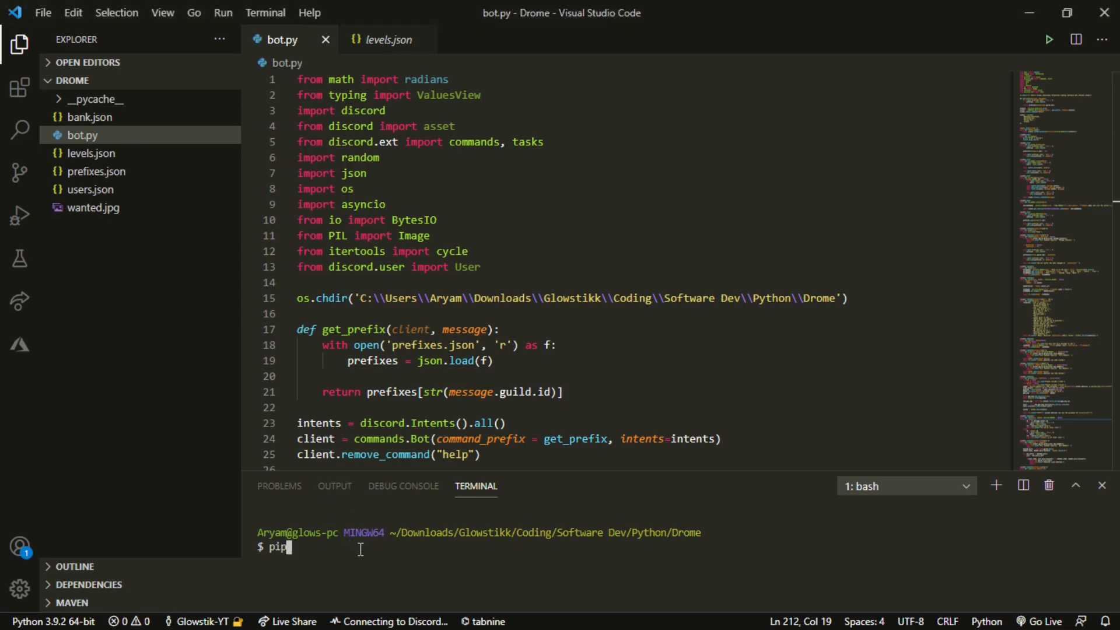
{"action": "type", "text": "install"}
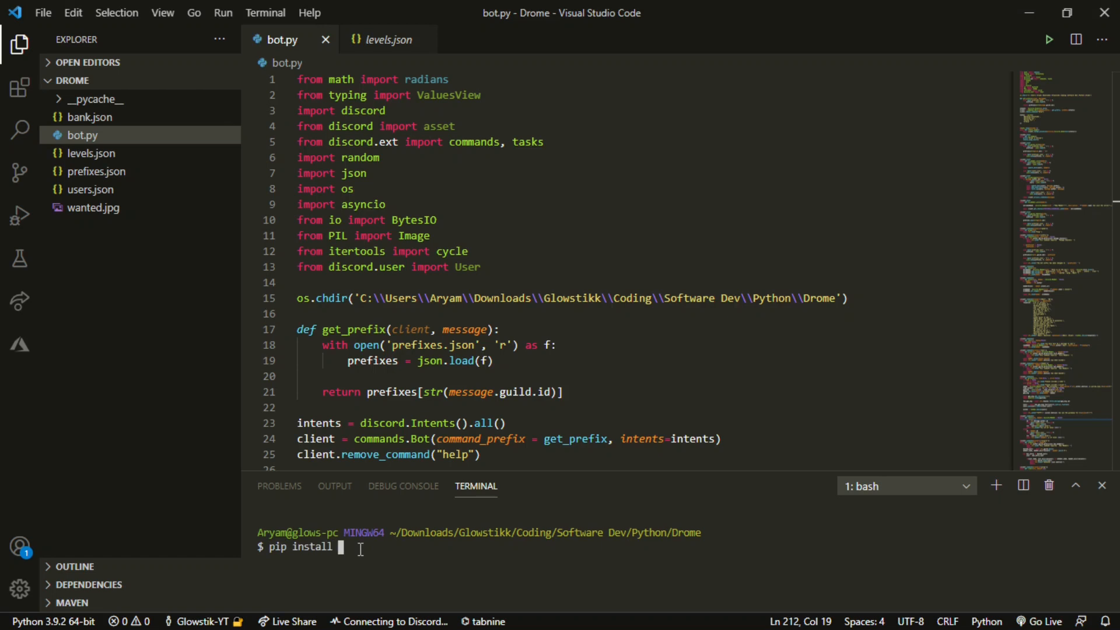
{"action": "mouse_move", "coordinate": [361, 556]}
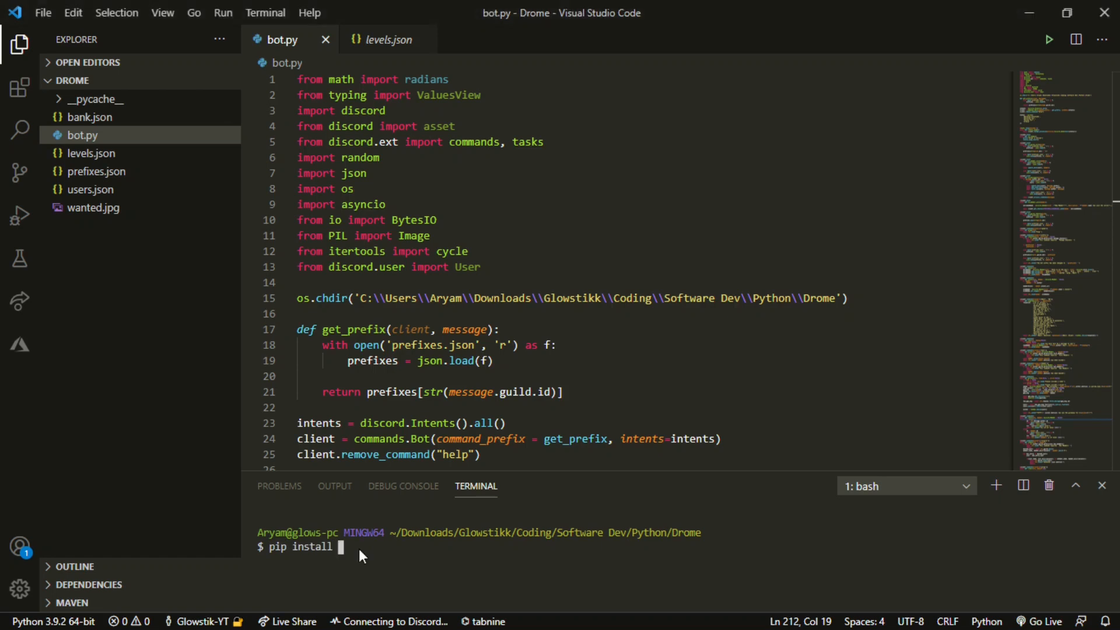
{"action": "type", "text": "discord-"}
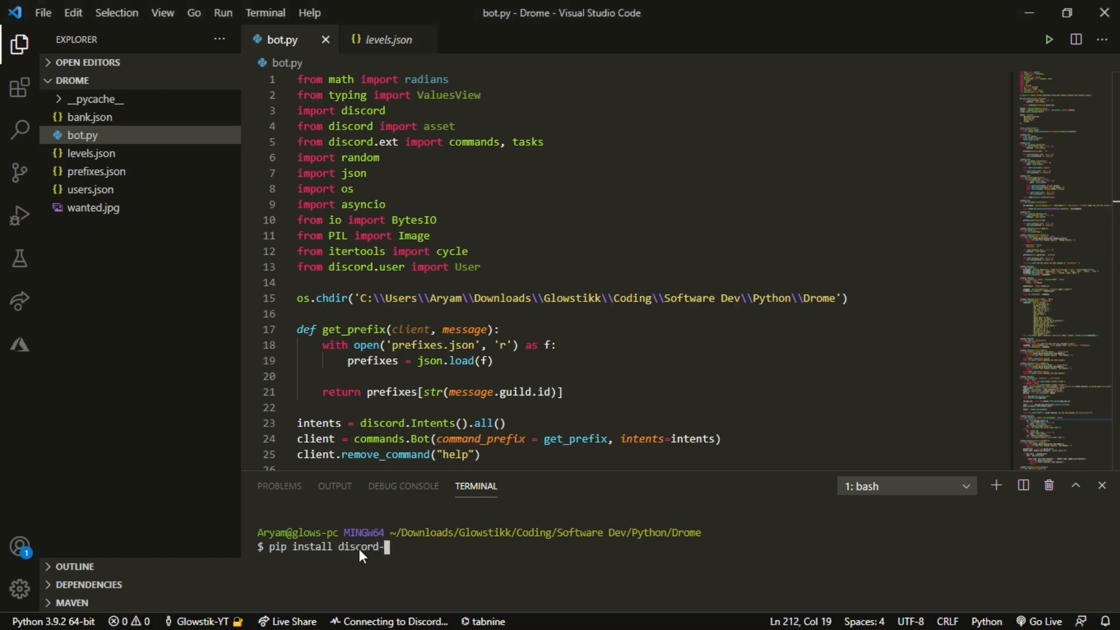
{"action": "type", "text": "py-slash-comman"}
{"action": "left_click", "coordinate": [653, 236]}
{"action": "type", "text": "from"}
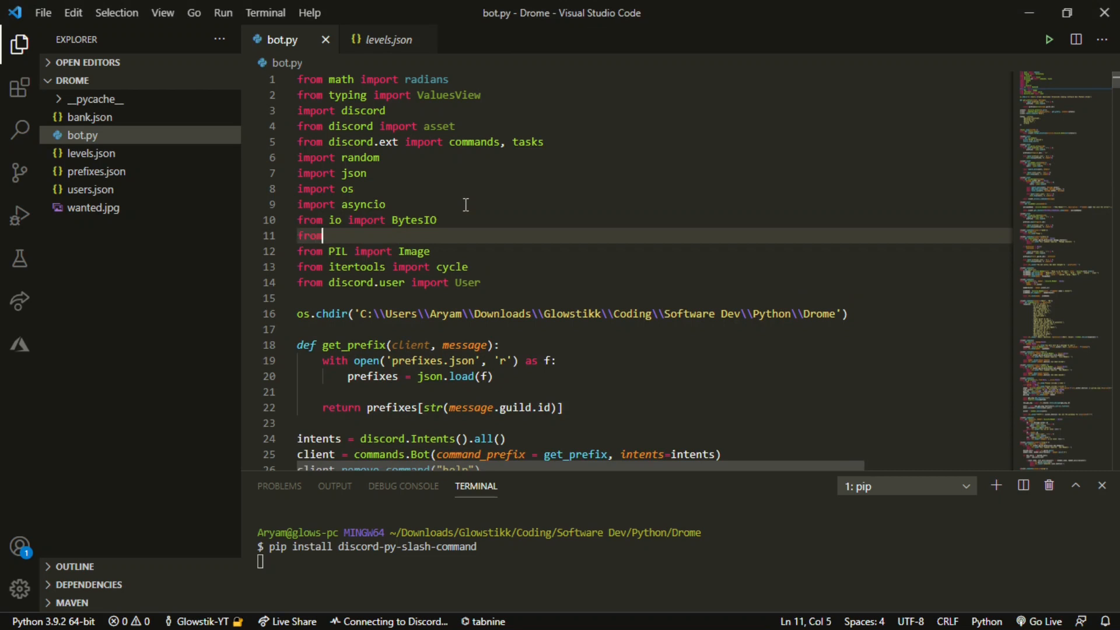
Step: Add 'from discord_slash import SlashCommand' on line 11 of bot.py
{"action": "type", "text": "discor"}
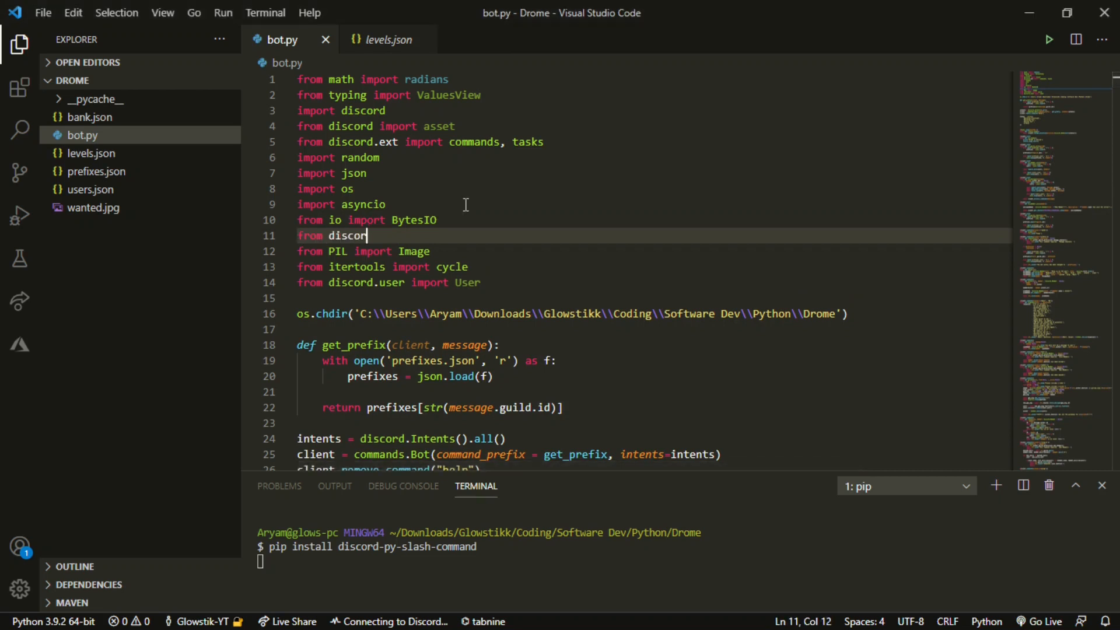
{"action": "type", "text": "_slash import"}
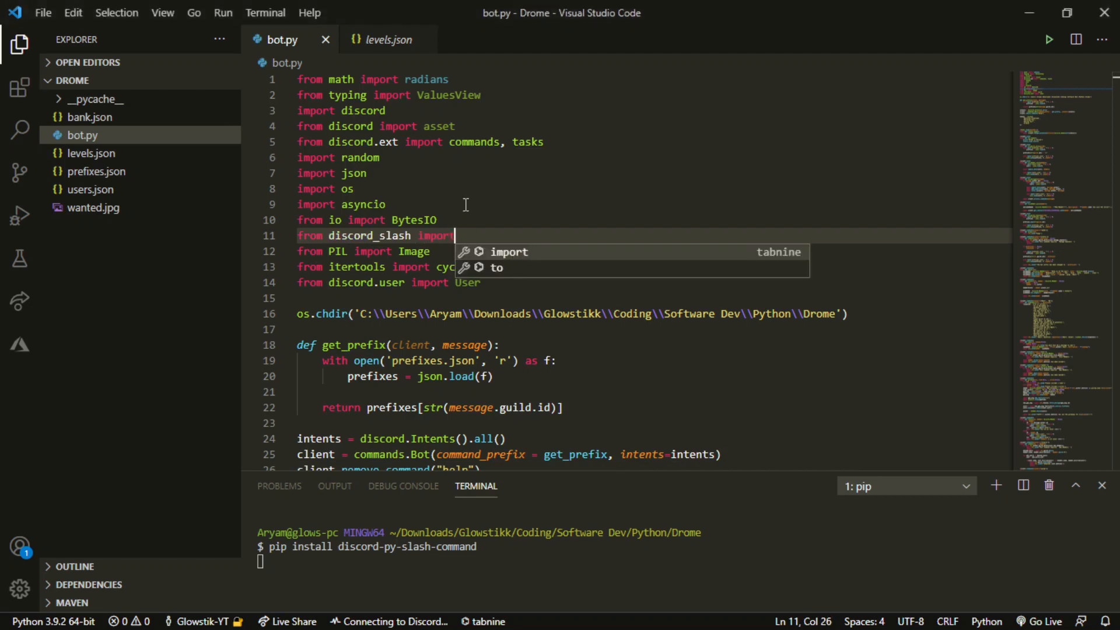
{"action": "type", "text": "Sl"}
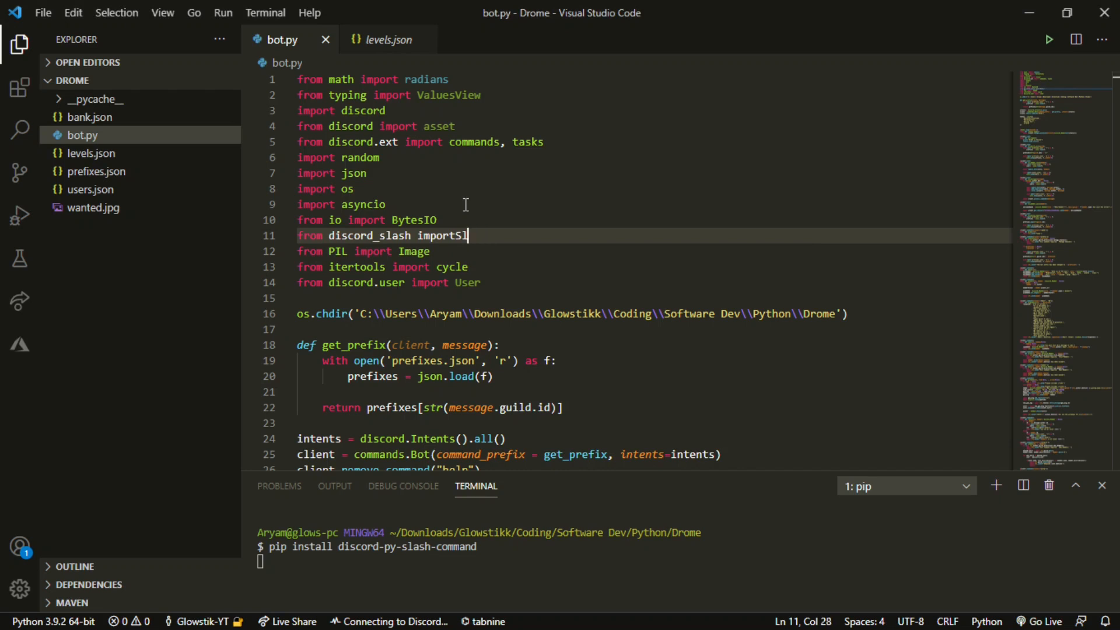
{"action": "type", "text": "SlashCommand"}
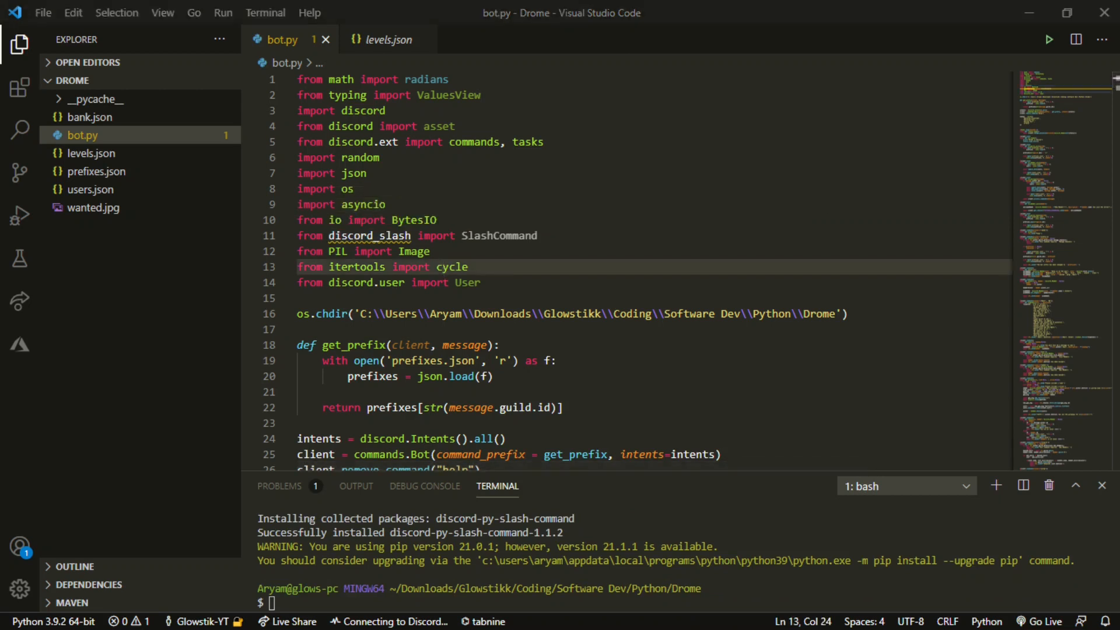
Step: Add 'slash = SlashCommand(client, sync_commands=True)' below the client setup in bot.py
{"action": "scroll", "scroll_direction": "down", "scroll_amount": 3}
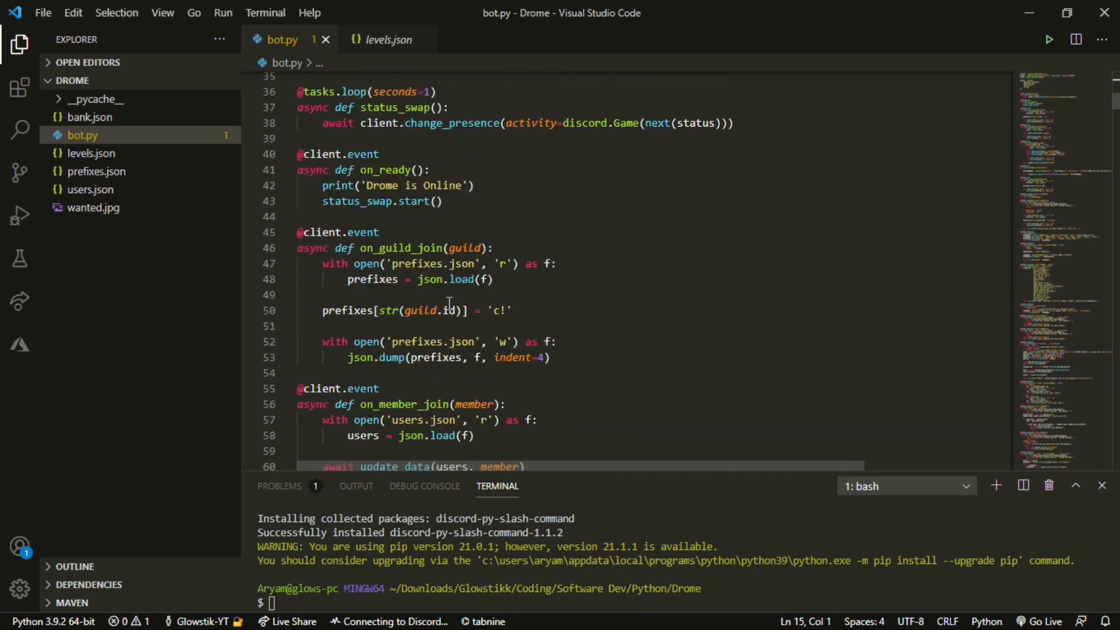
{"action": "scroll", "scroll_direction": "down", "scroll_amount": 3}
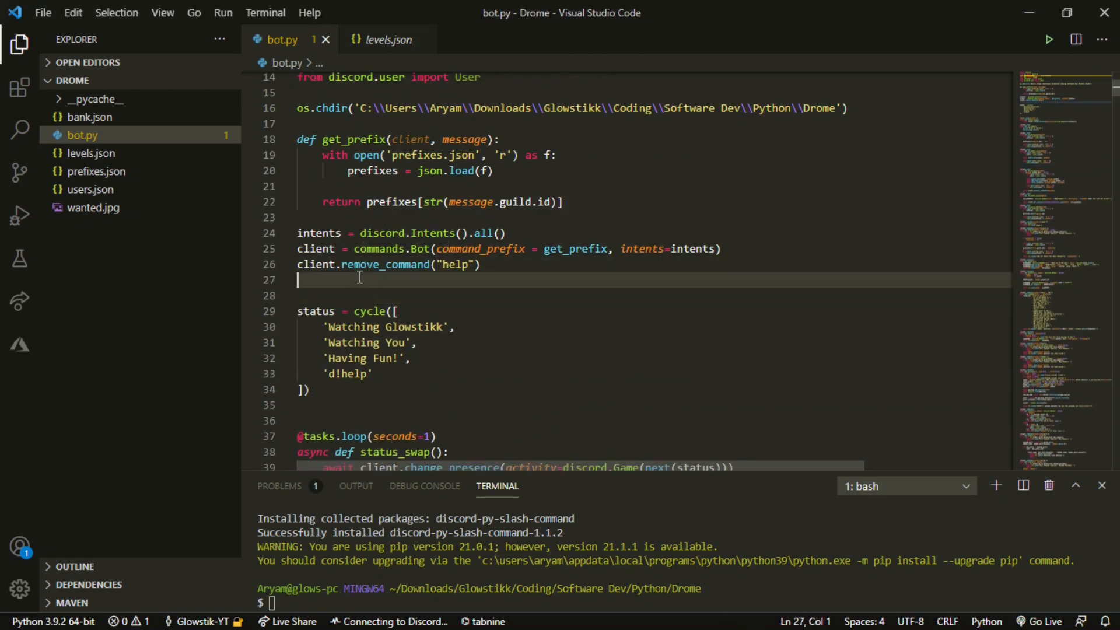
{"action": "type", "text": "s"}
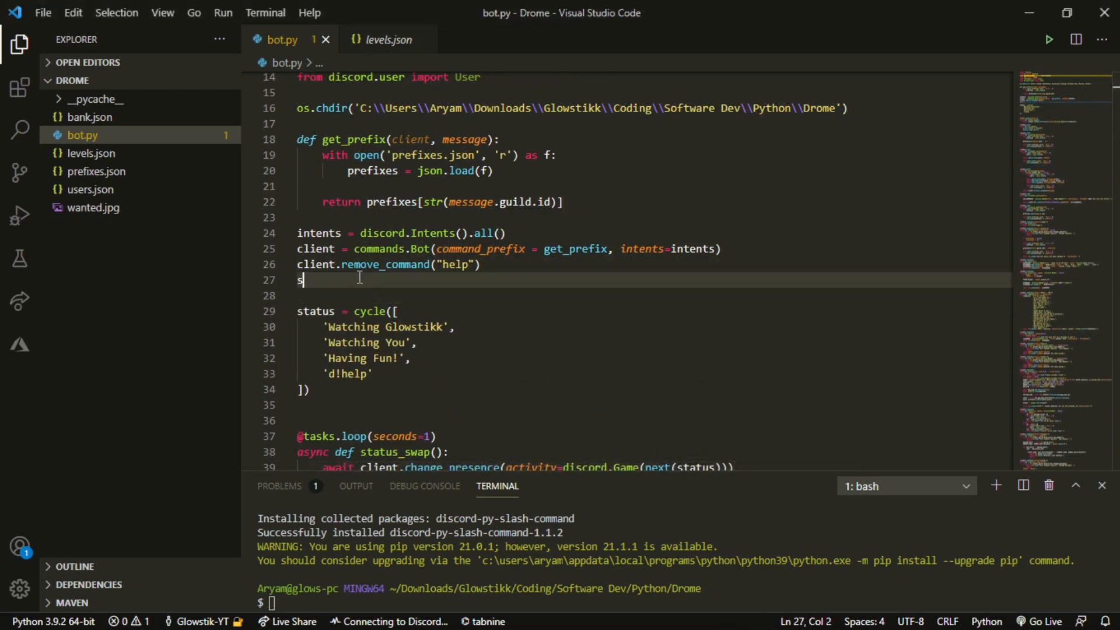
{"action": "type", "text": "lash = slash"}
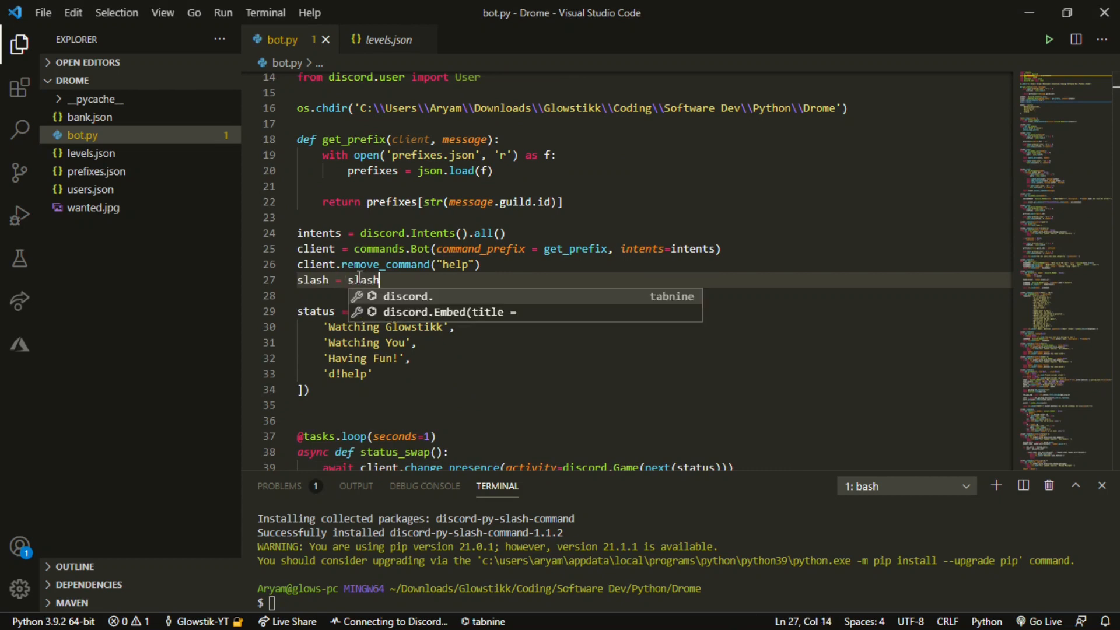
{"action": "key", "text": "Backspace"}
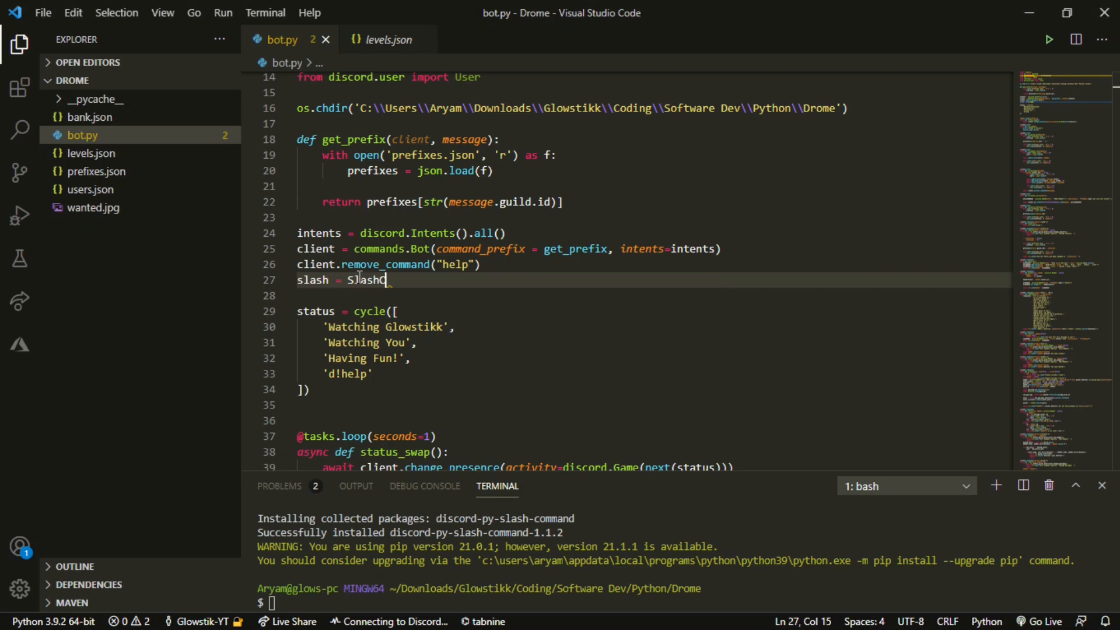
{"action": "type", "text": "Command"}
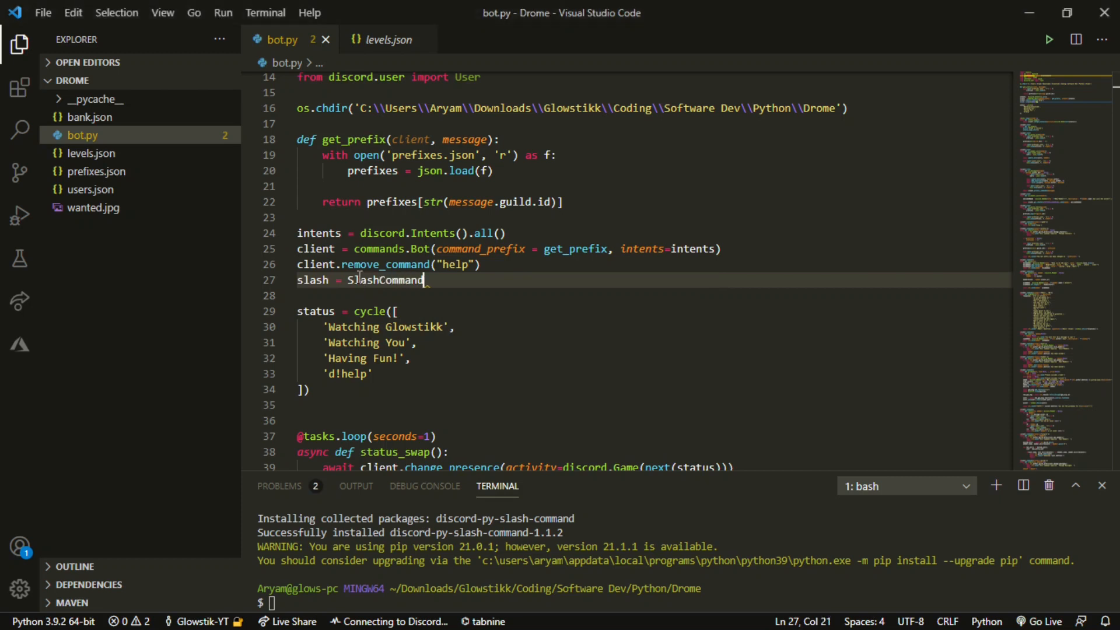
{"action": "type", "text": "(clein"}
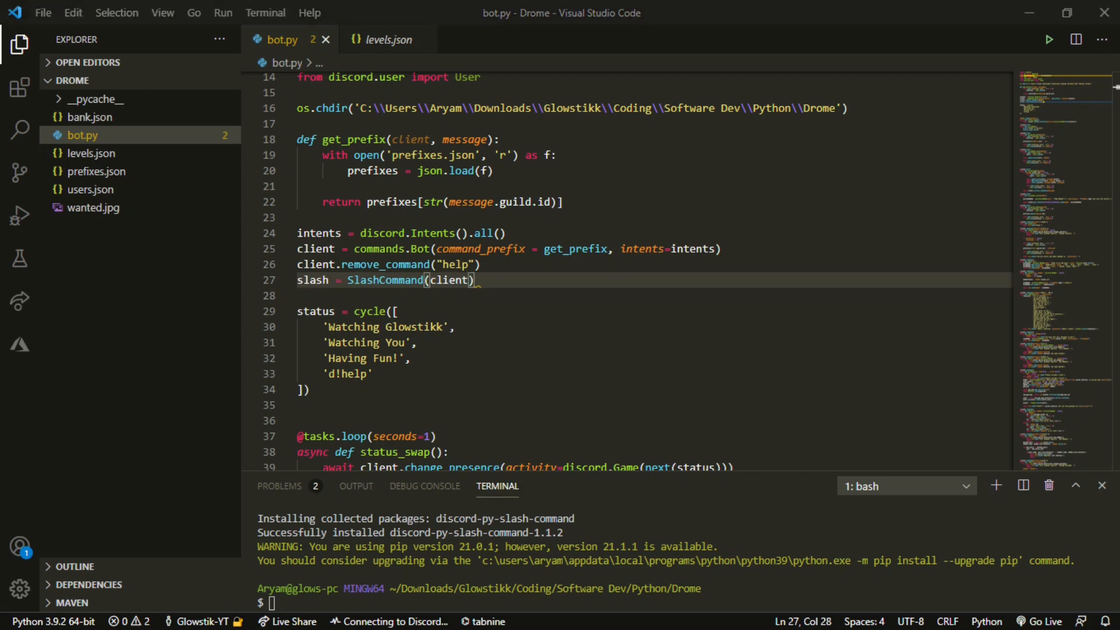
{"action": "type", "text": ", sync_commands=T"}
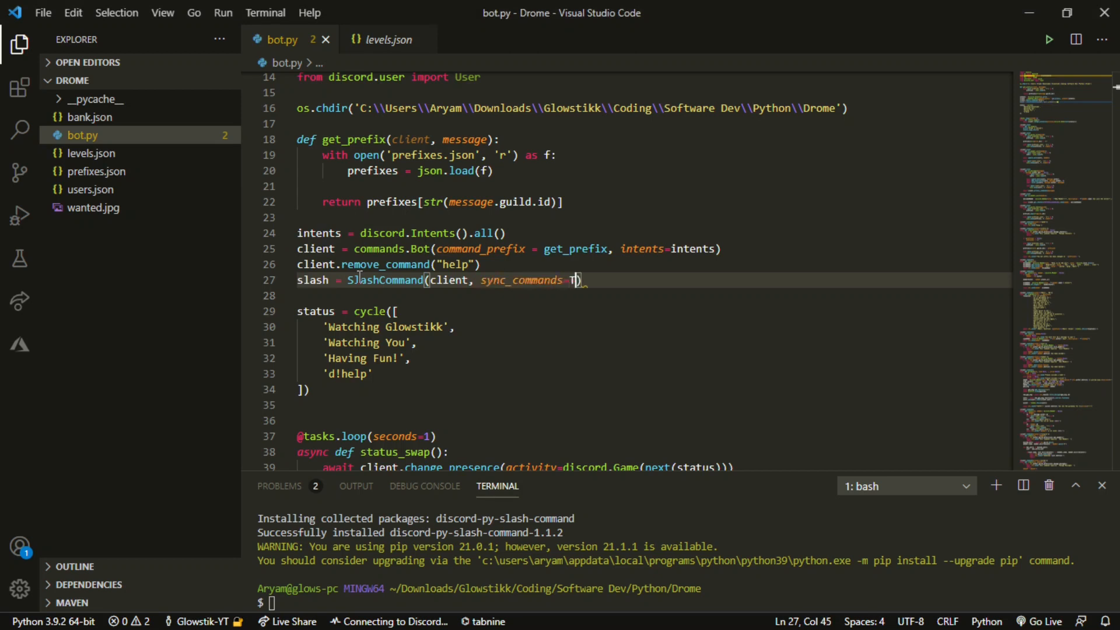
{"action": "type", "text": "rue"}
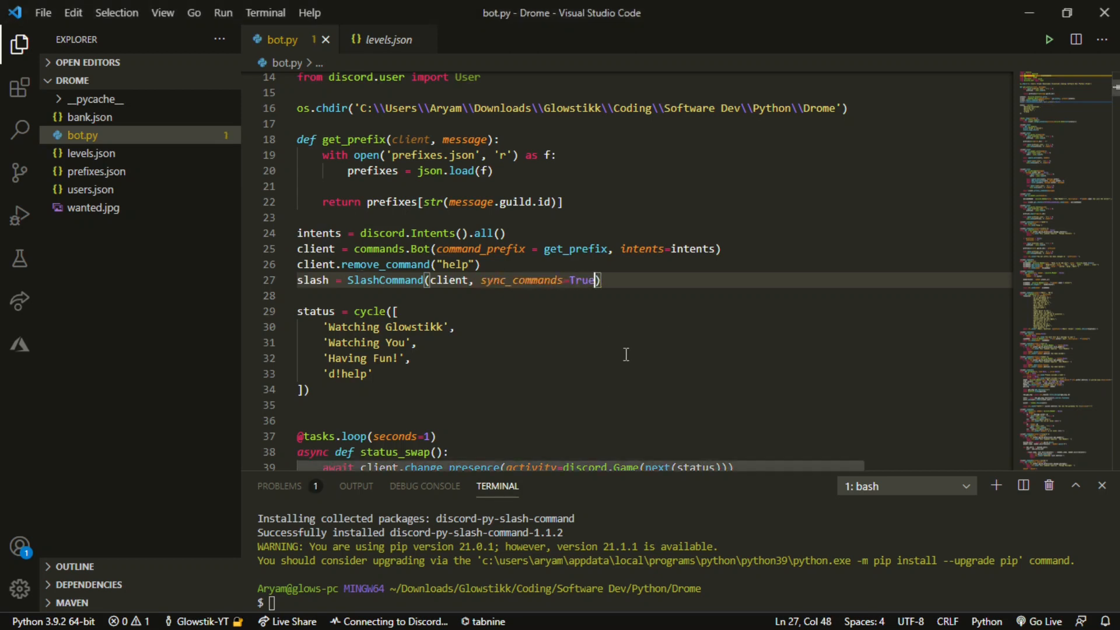
{"action": "scroll", "scroll_direction": "down", "scroll_amount": 3}
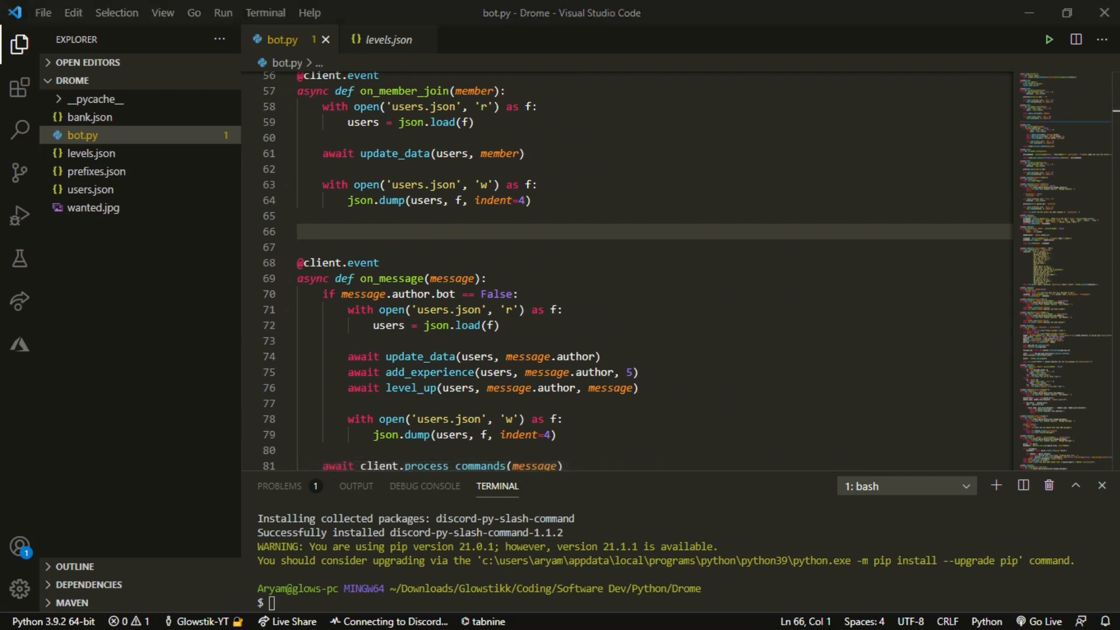
{"action": "type", "text": "s1"}
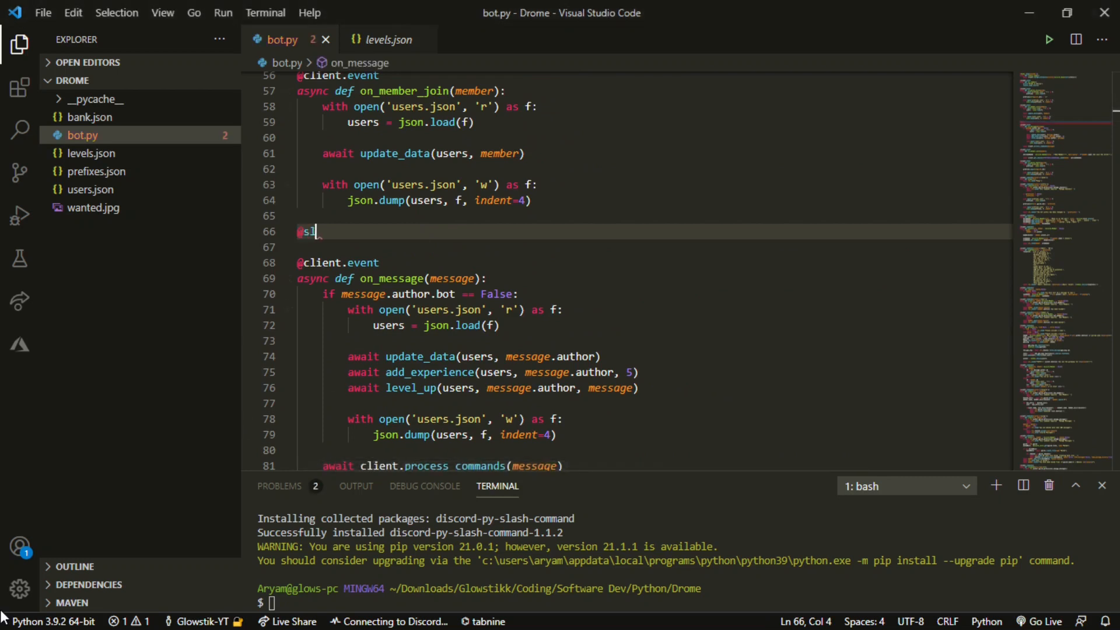
{"action": "type", "text": "ash.slash("}
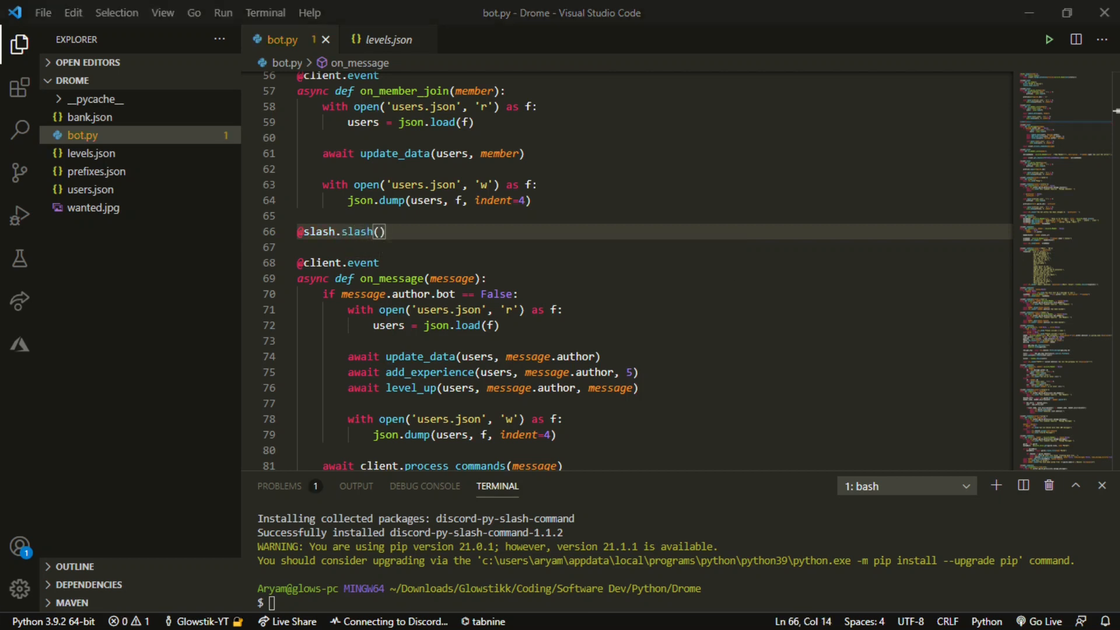
{"action": "type", "text": "descri"}
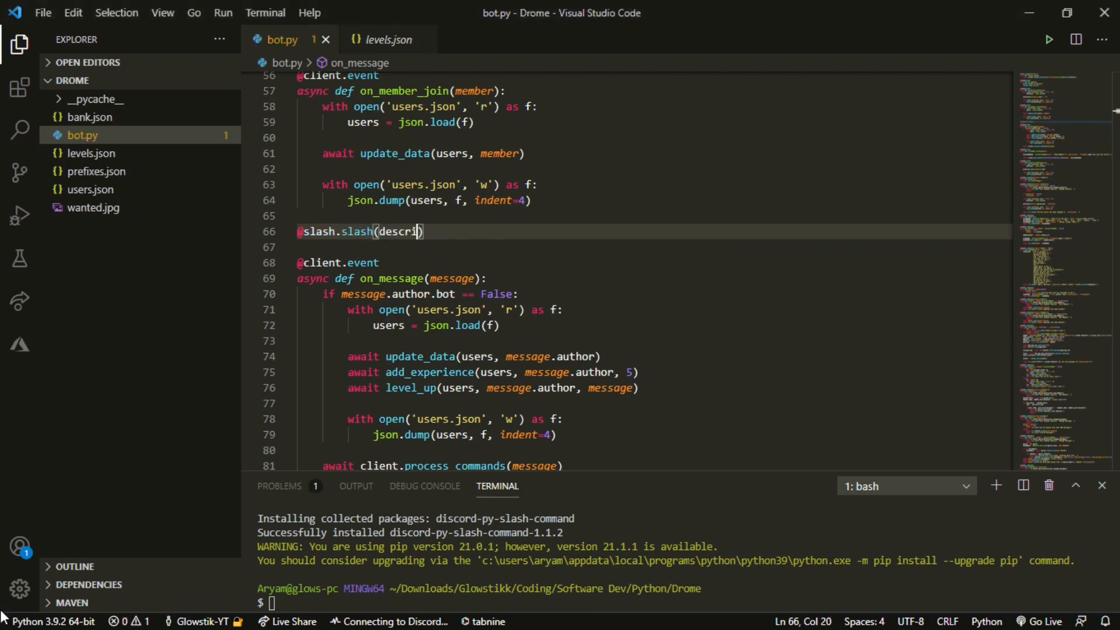
{"action": "type", "text": "ption"}
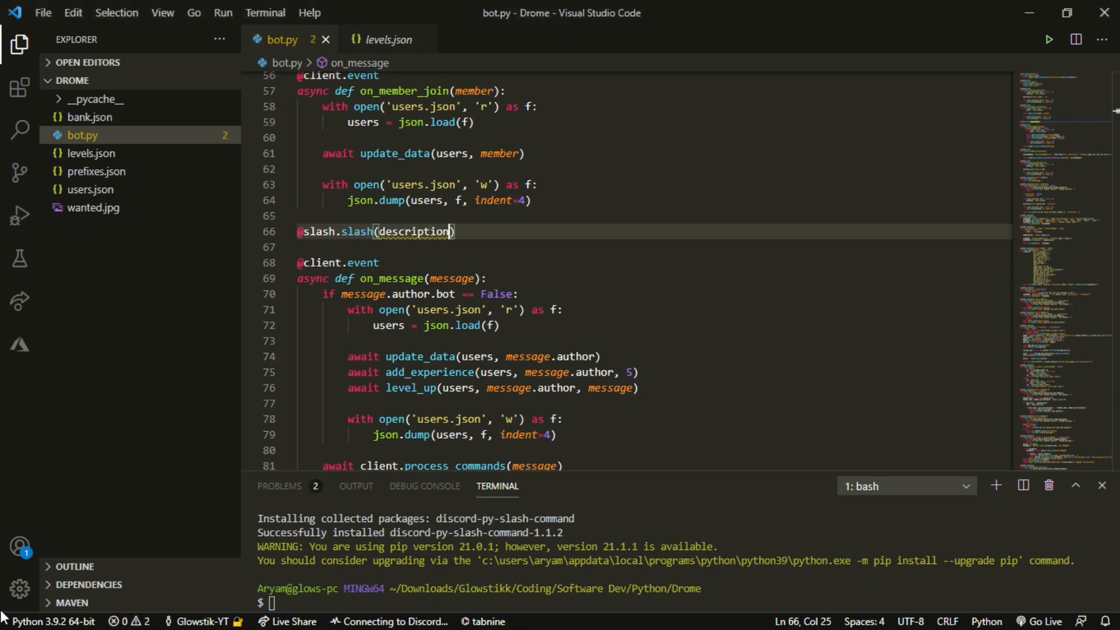
{"action": "type", "text": "=\"Shows\""}
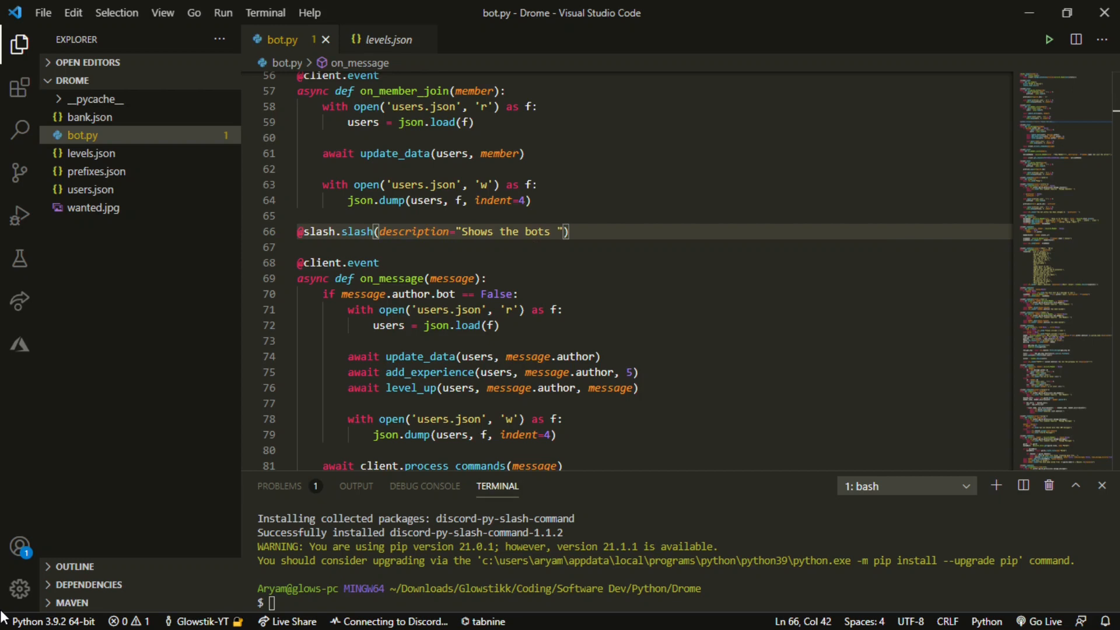
{"action": "type", "text": "latentcy"}
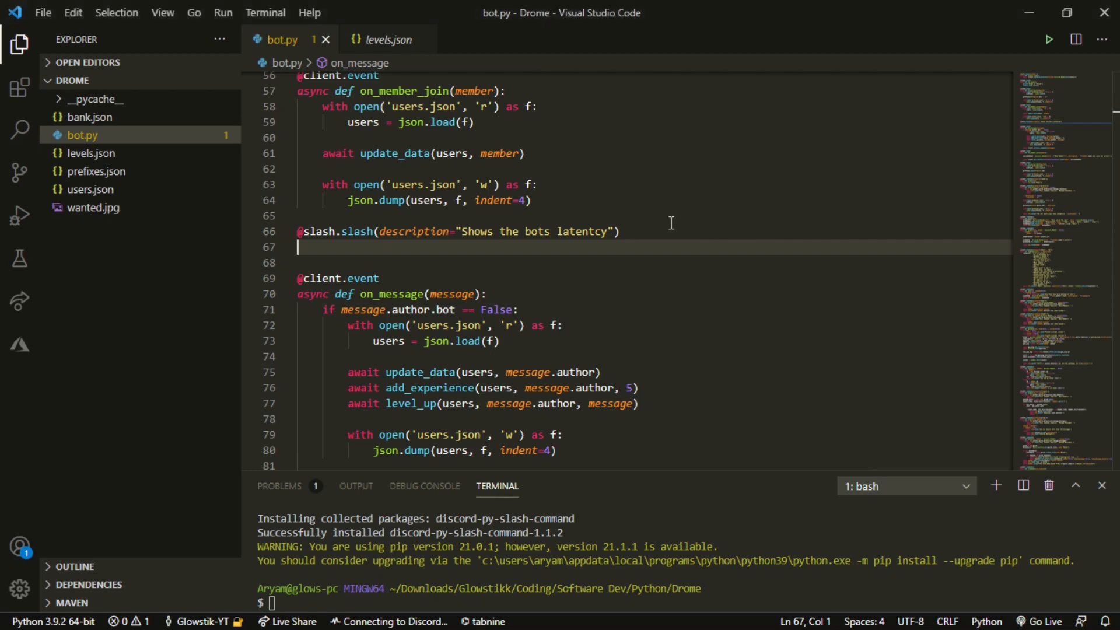
Step: Define async ping(ctx) sending 'Bot Speed - {round(client.latency * 1000)}ms'
{"action": "type", "text": "async def pi"}
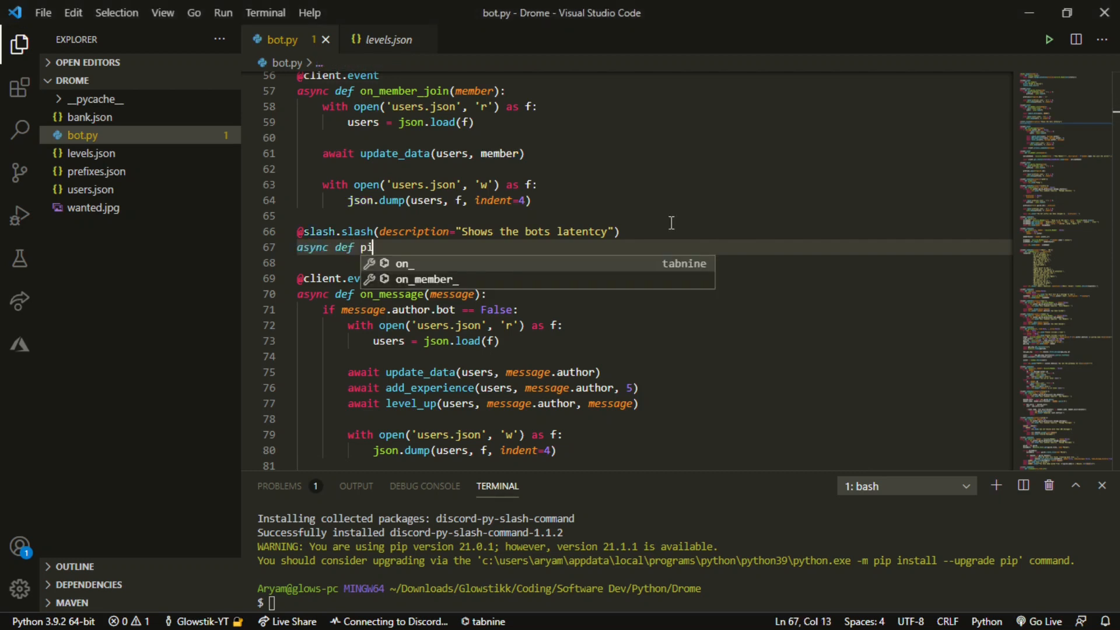
{"action": "type", "text": "ng(ctx)"}
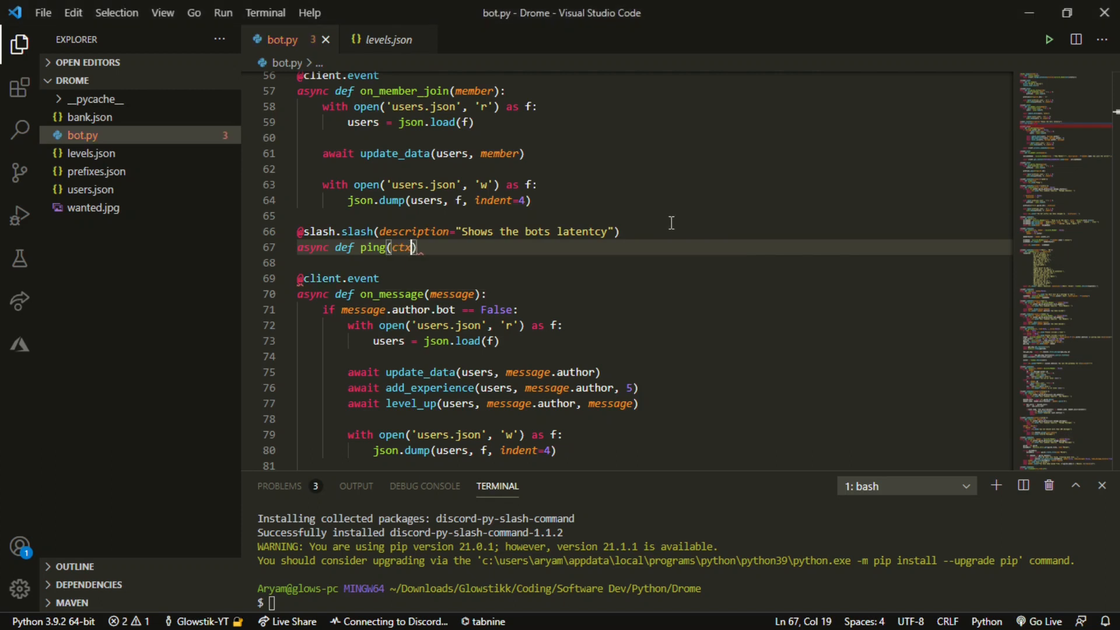
{"action": "type", "text": "await ctx.send)"}
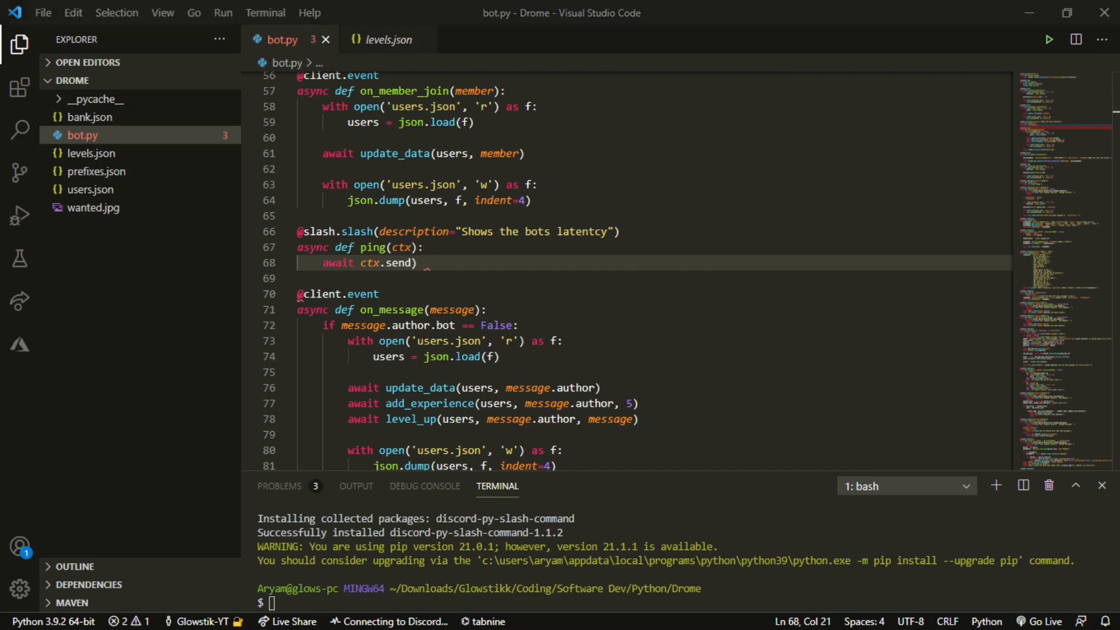
{"action": "type", "text": "("}
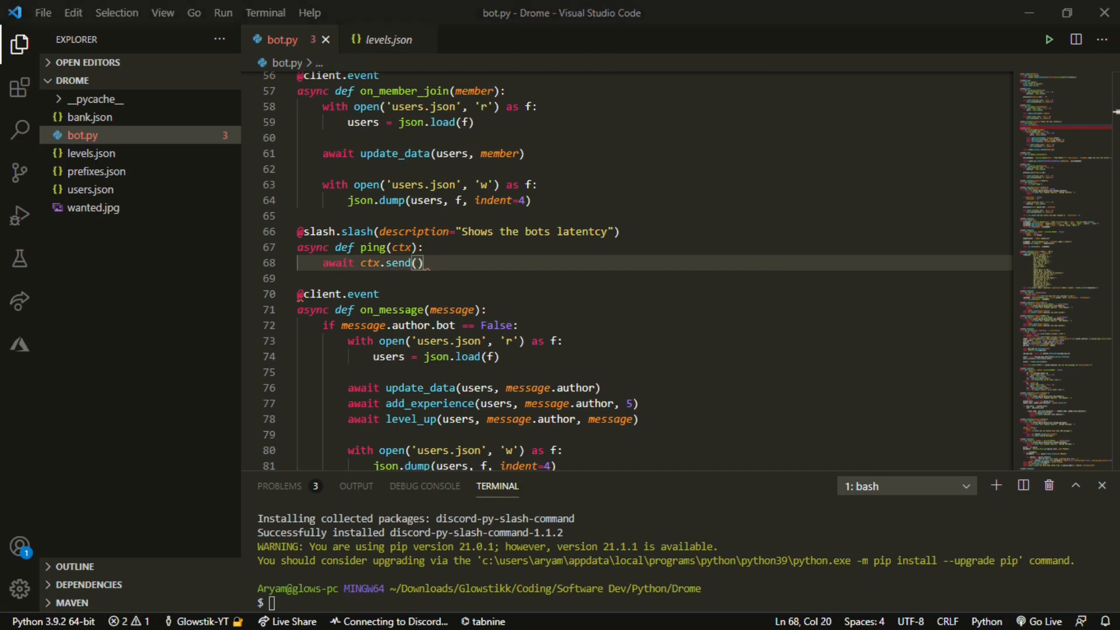
{"action": "type", "text": "f;"}
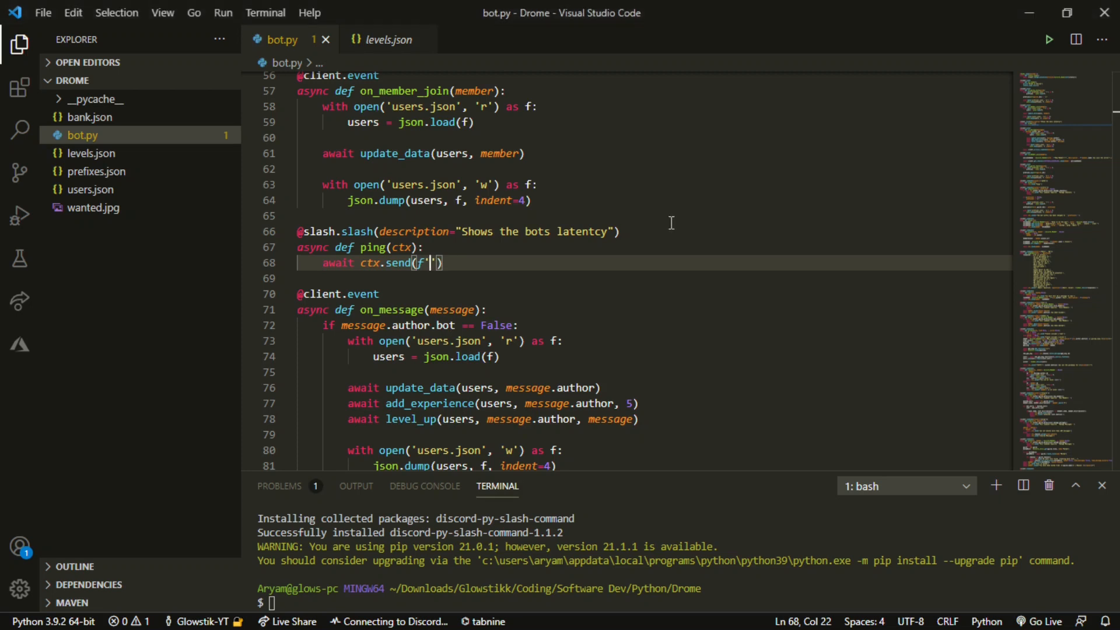
{"action": "type", "text": "Bot"}
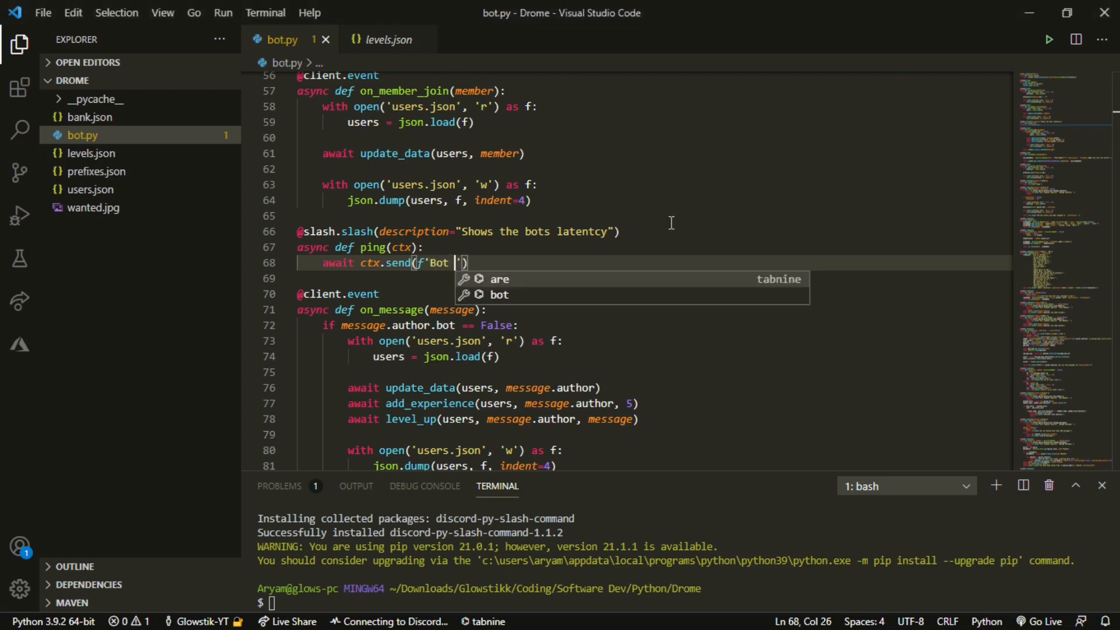
{"action": "type", "text": "Speed -"}
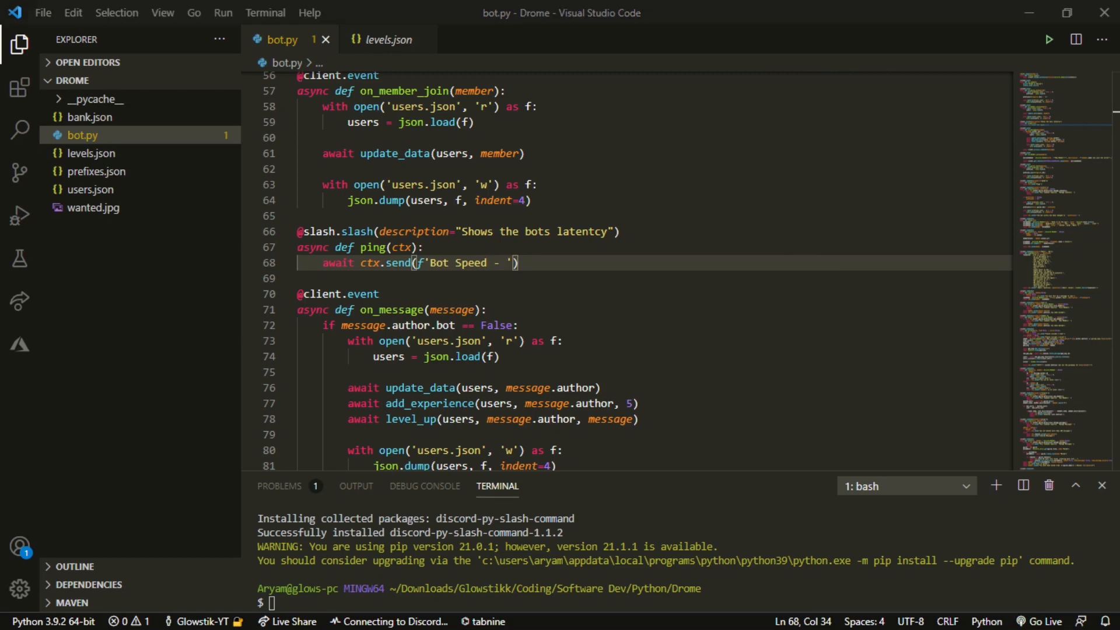
{"action": "type", "text": "{}"}
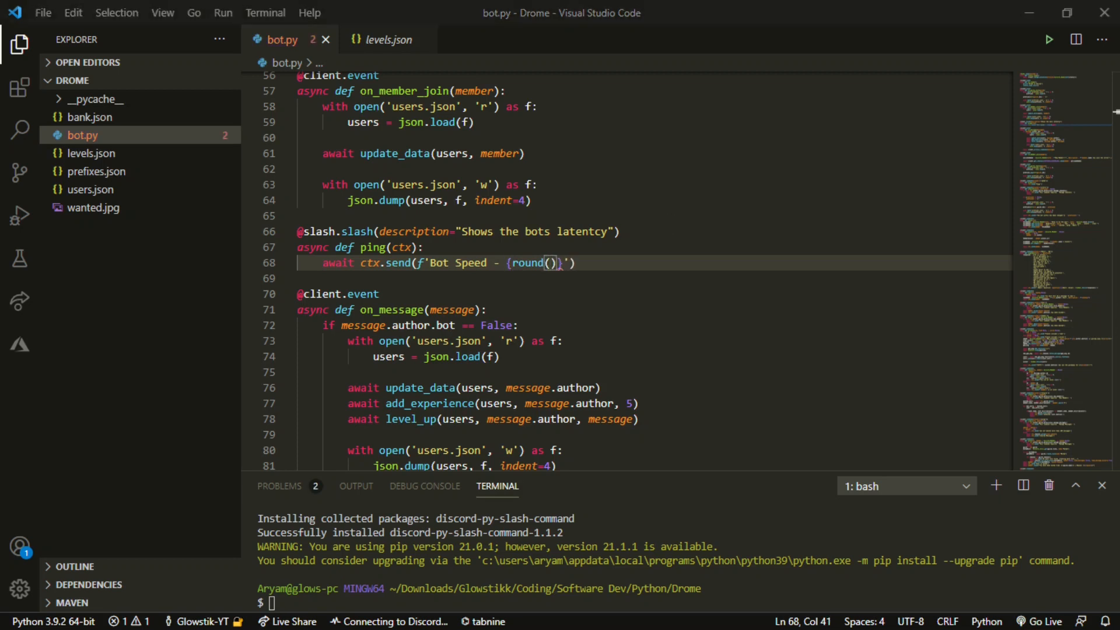
{"action": "type", "text": "client.l"}
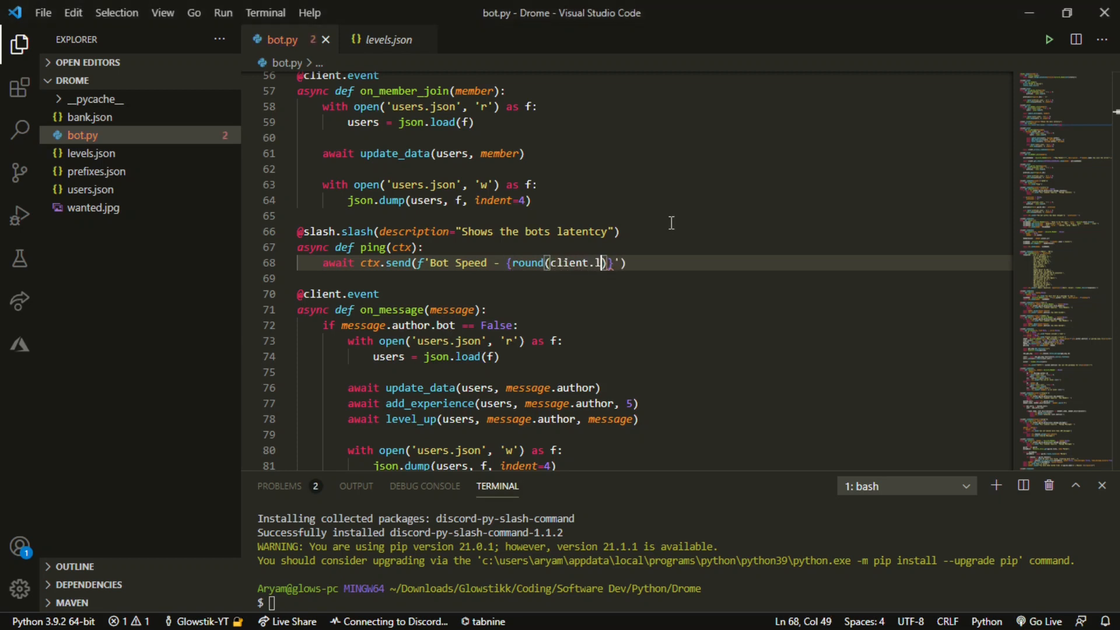
{"action": "type", "text": "at"}
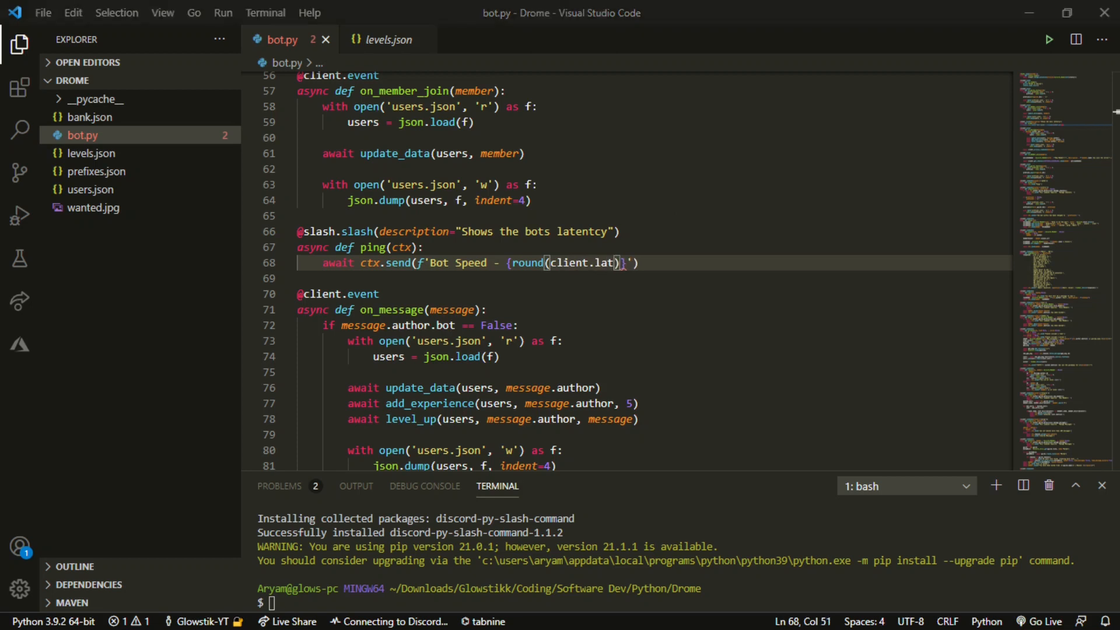
{"action": "type", "text": "ency"}
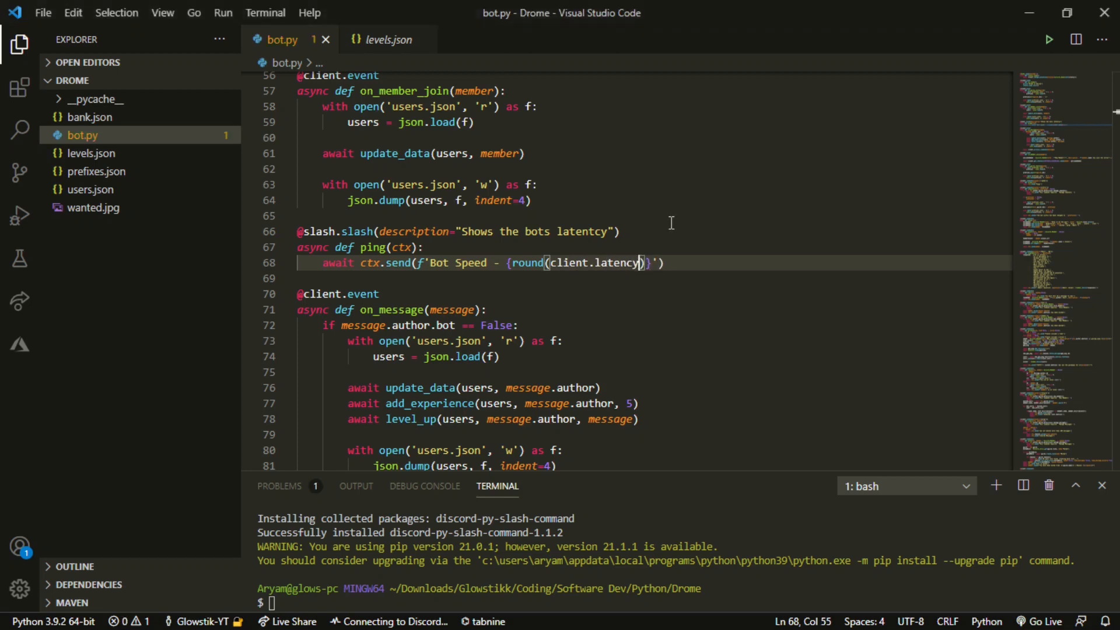
{"action": "type", "text": "* 1000"}
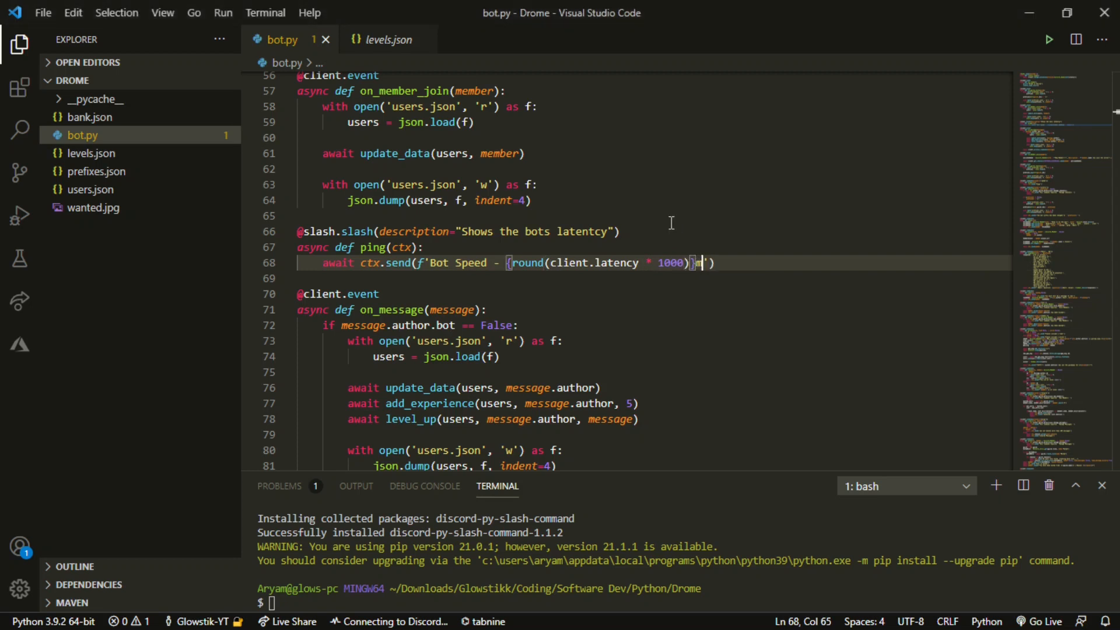
{"action": "type", "text": "ms"}
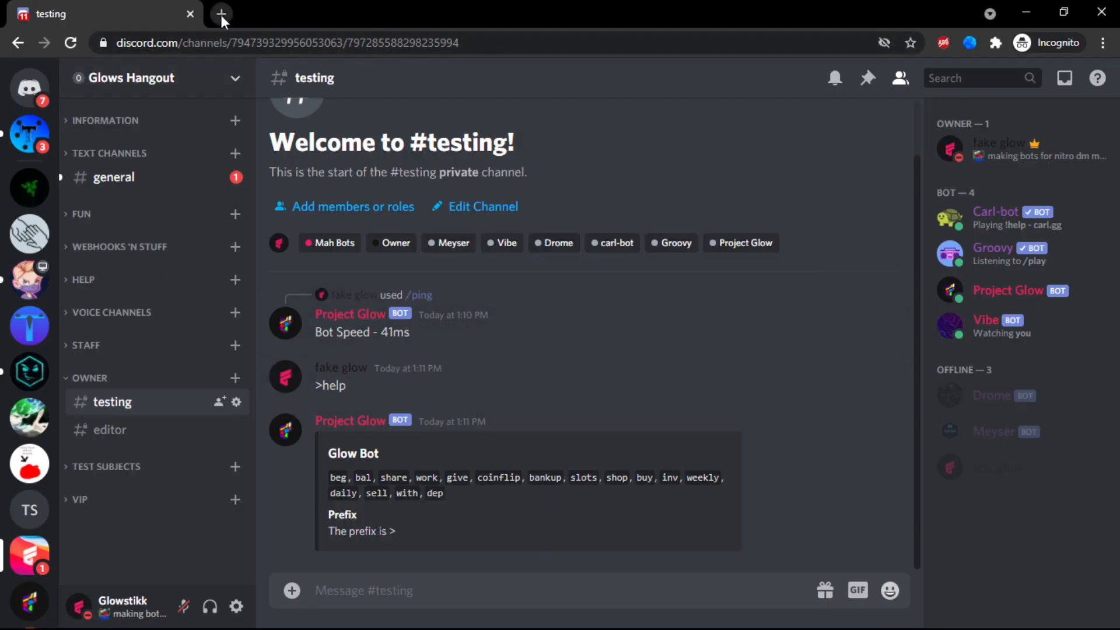
Step: Open discord.com/developers/applications in a new browser tab
{"action": "left_click", "coordinate": [222, 14]}
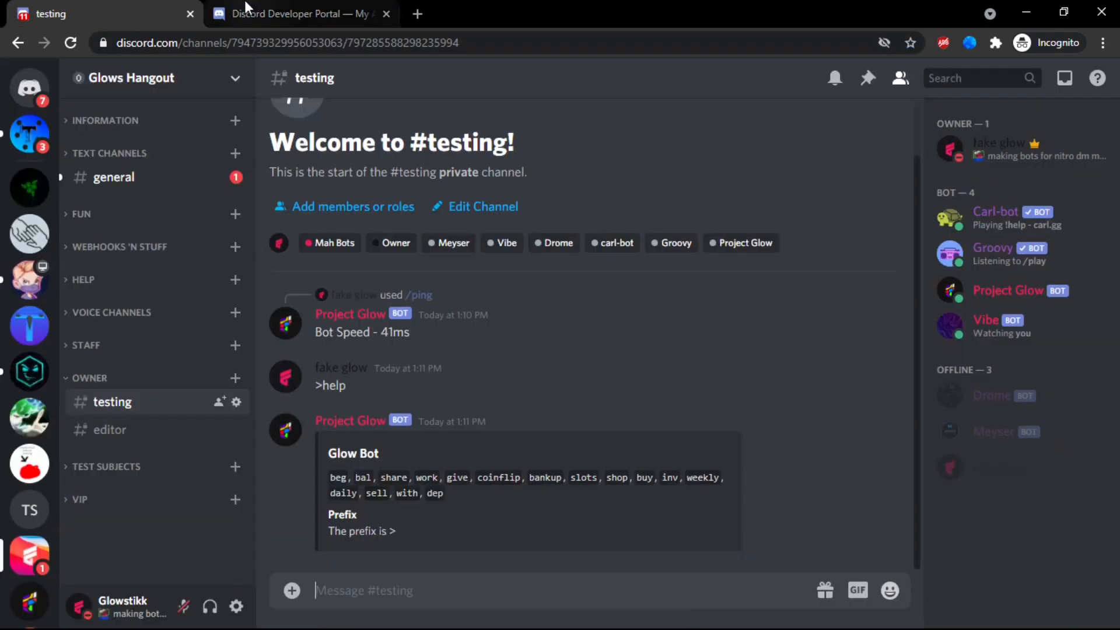
{"action": "left_click", "coordinate": [300, 13]}
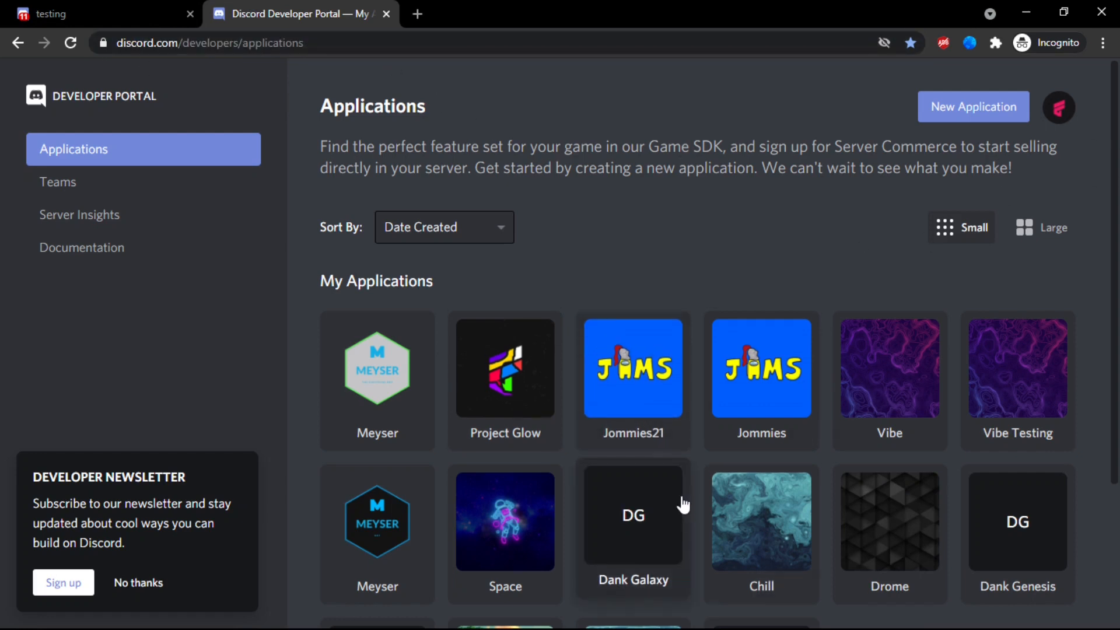
Step: Copy Drome's OAuth2 invite URL with bot and applications.commands scopes and Administrator permission
{"action": "scroll", "scroll_direction": "down", "scroll_amount": 3}
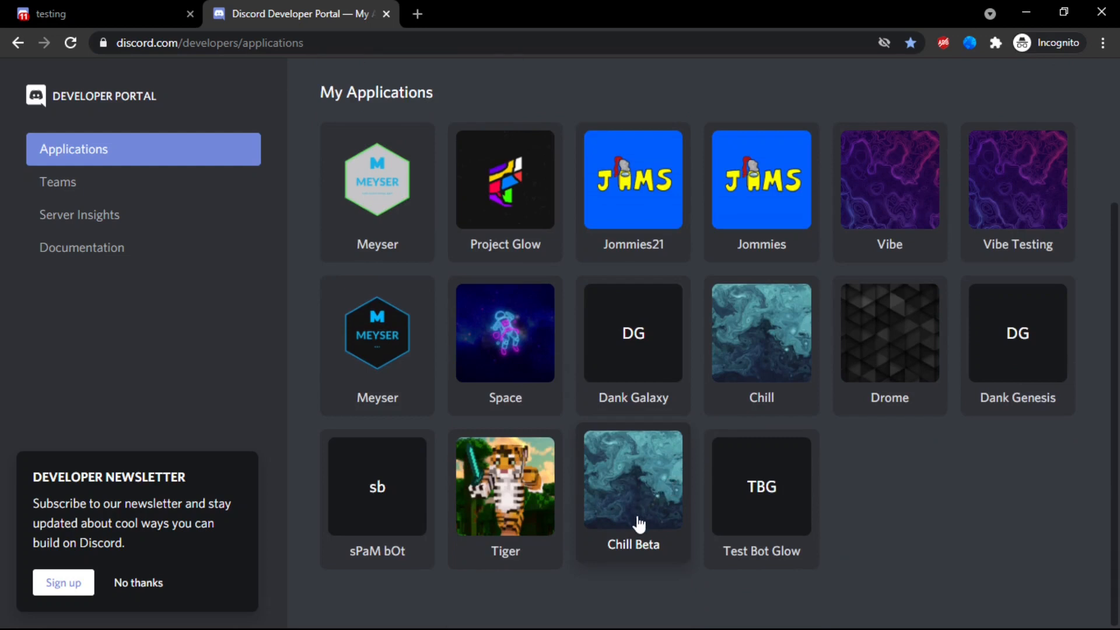
{"action": "left_click", "coordinate": [889, 333]}
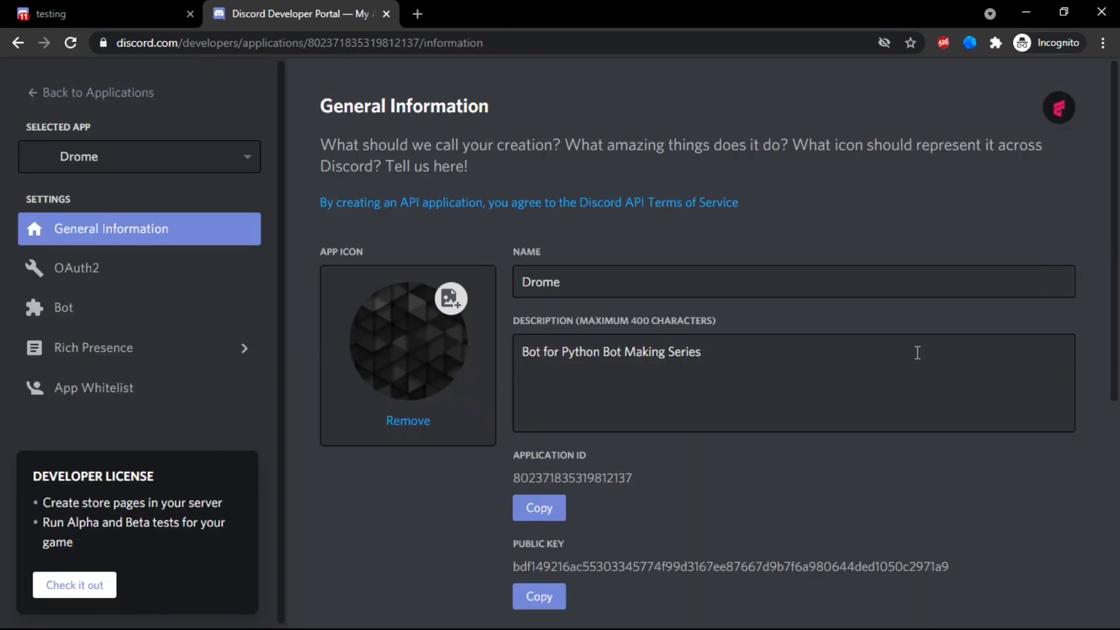
{"action": "mouse_move", "coordinate": [88, 322]}
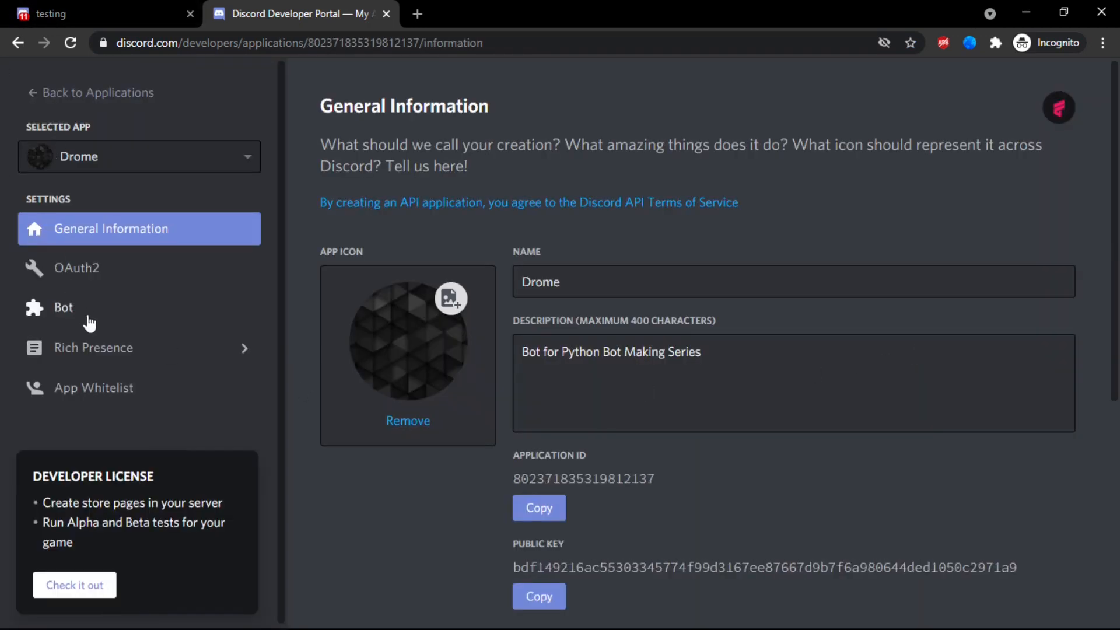
{"action": "left_click", "coordinate": [77, 267]}
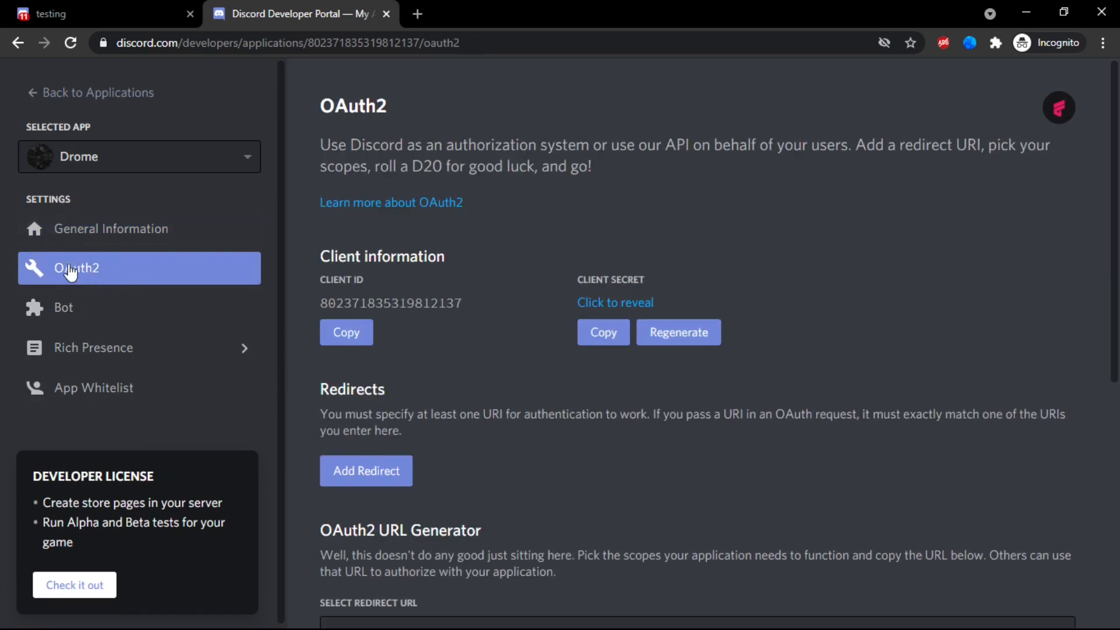
{"action": "scroll", "scroll_direction": "down", "scroll_amount": 3}
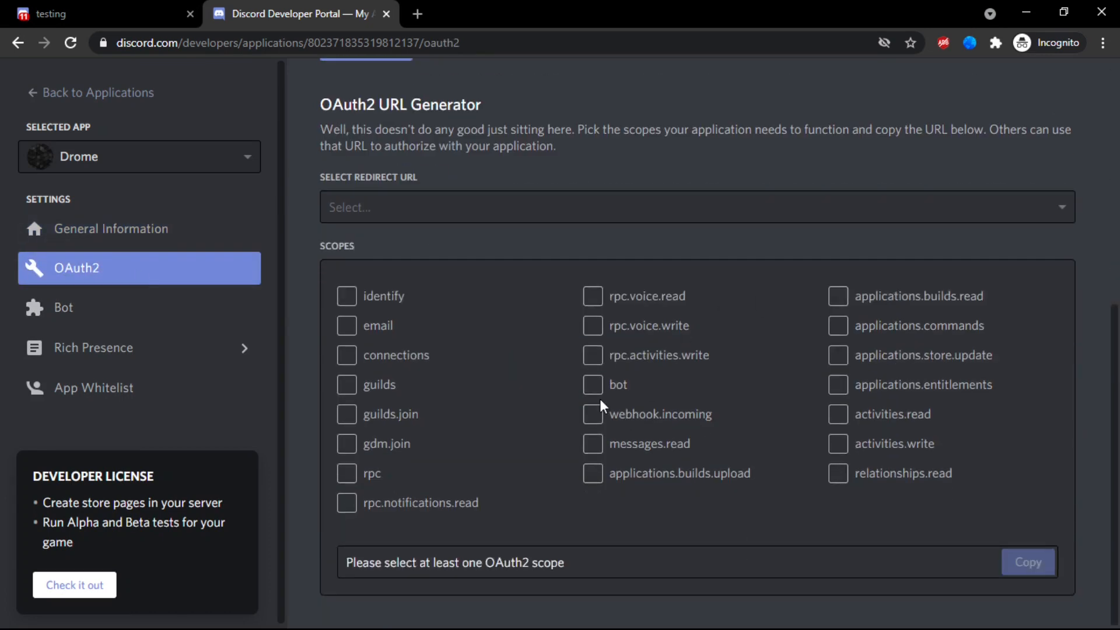
{"action": "left_click", "coordinate": [593, 384]}
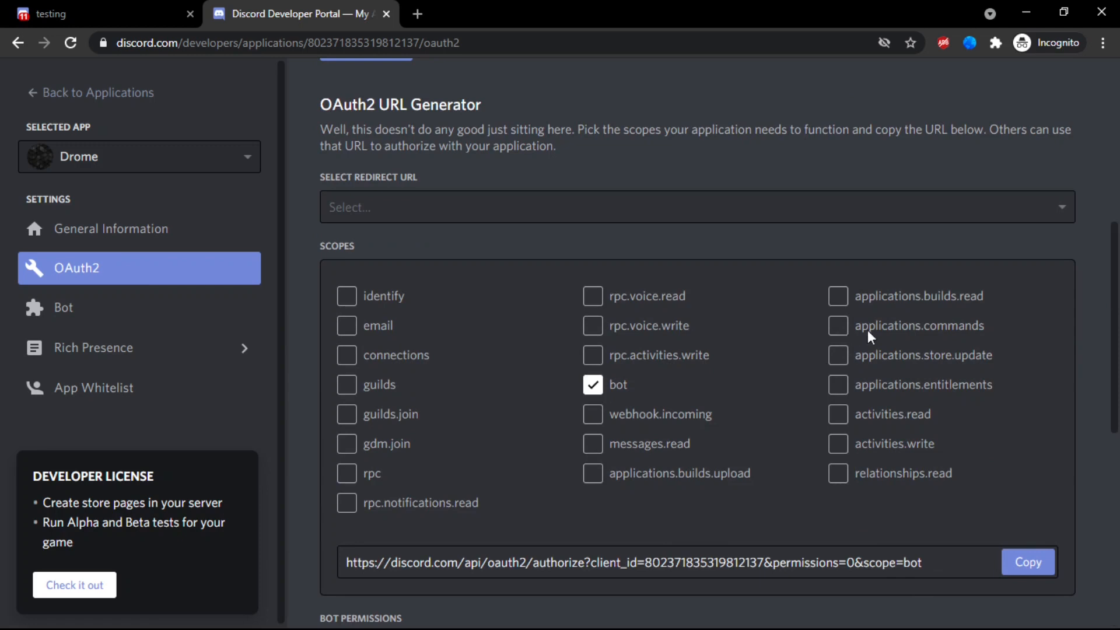
{"action": "mouse_move", "coordinate": [830, 336]}
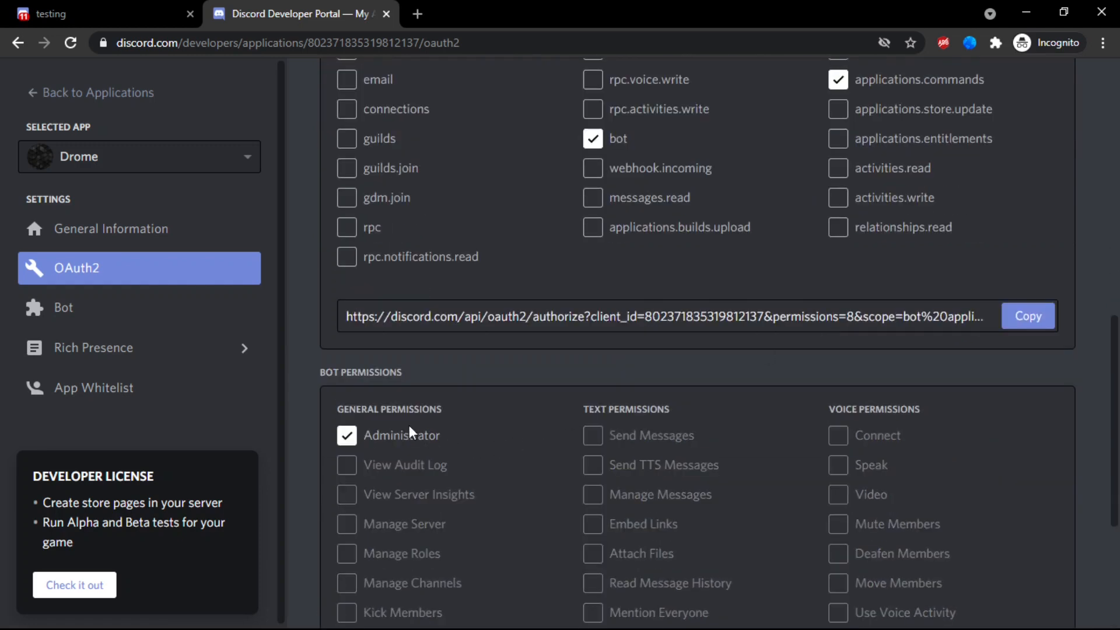
{"action": "left_click", "coordinate": [1027, 316]}
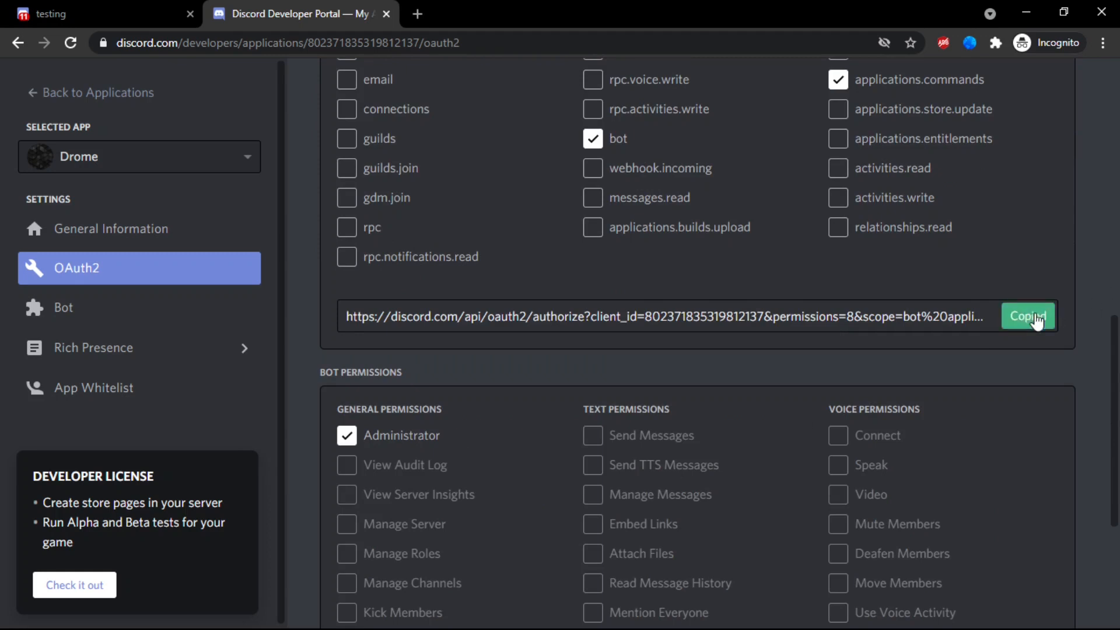
Step: Authorize the copied invite in the Discord tab so Drome rejoins Glows Hangout
{"action": "left_click", "coordinate": [93, 13]}
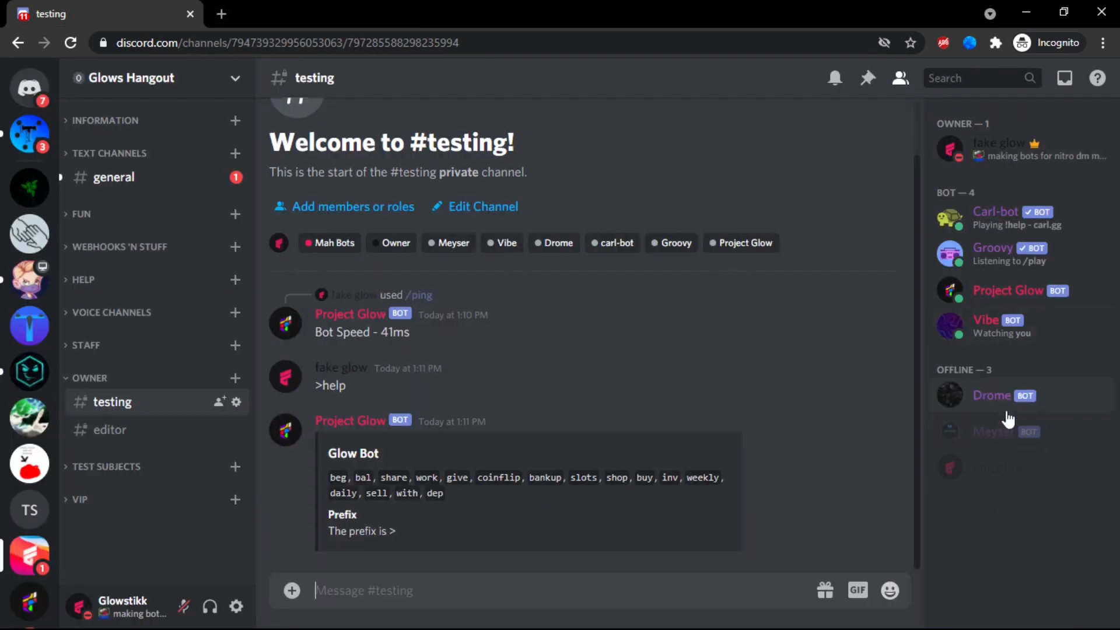
{"action": "right_click", "coordinate": [991, 395]}
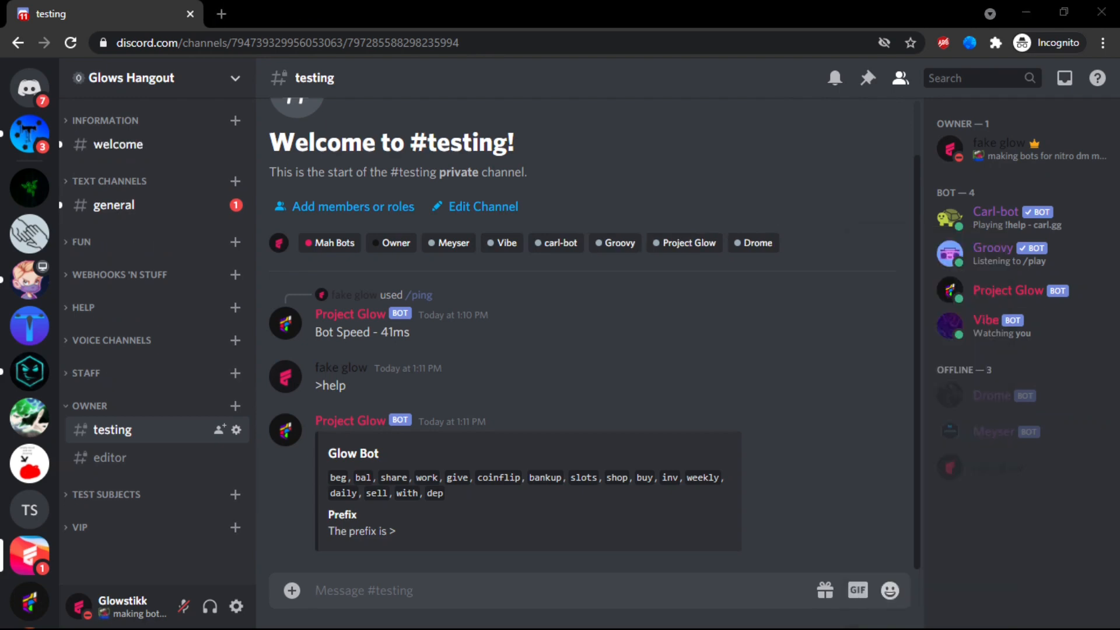
{"action": "left_click", "coordinate": [991, 395]}
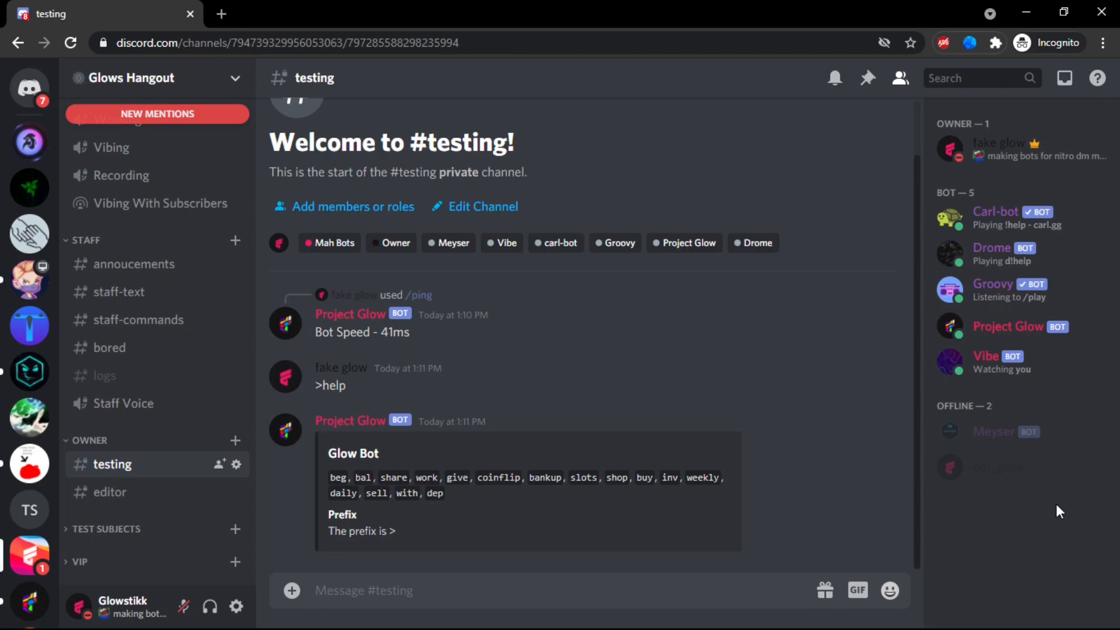
Step: Send Drome's /ping in #testing, getting a Bot Speed - 49ms reply
{"action": "type", "text": "/p"}
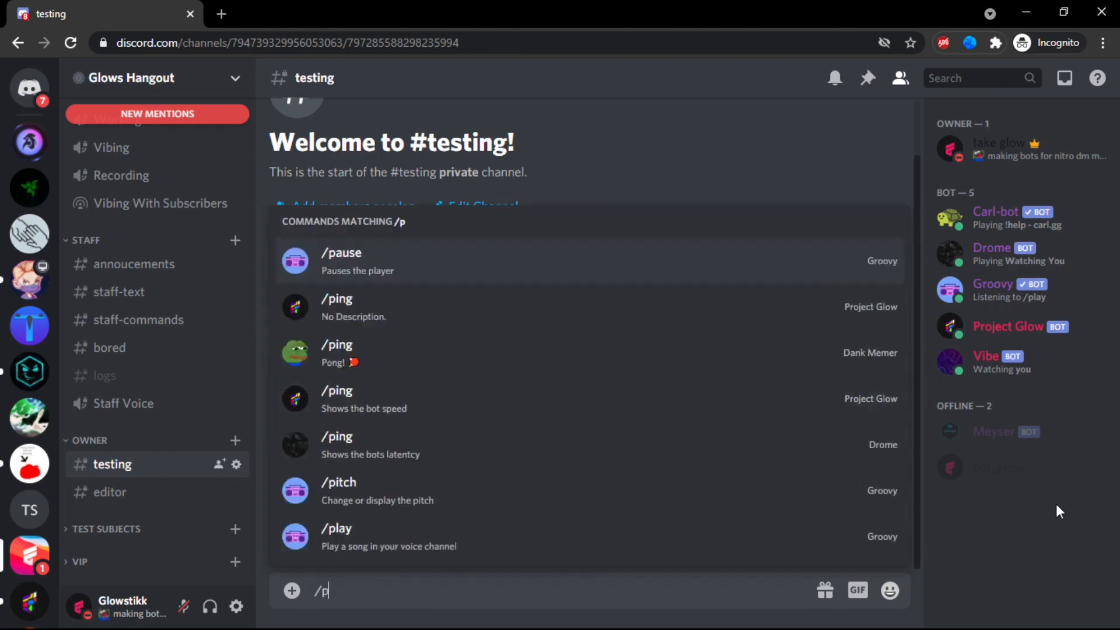
{"action": "type", "text": "ing"}
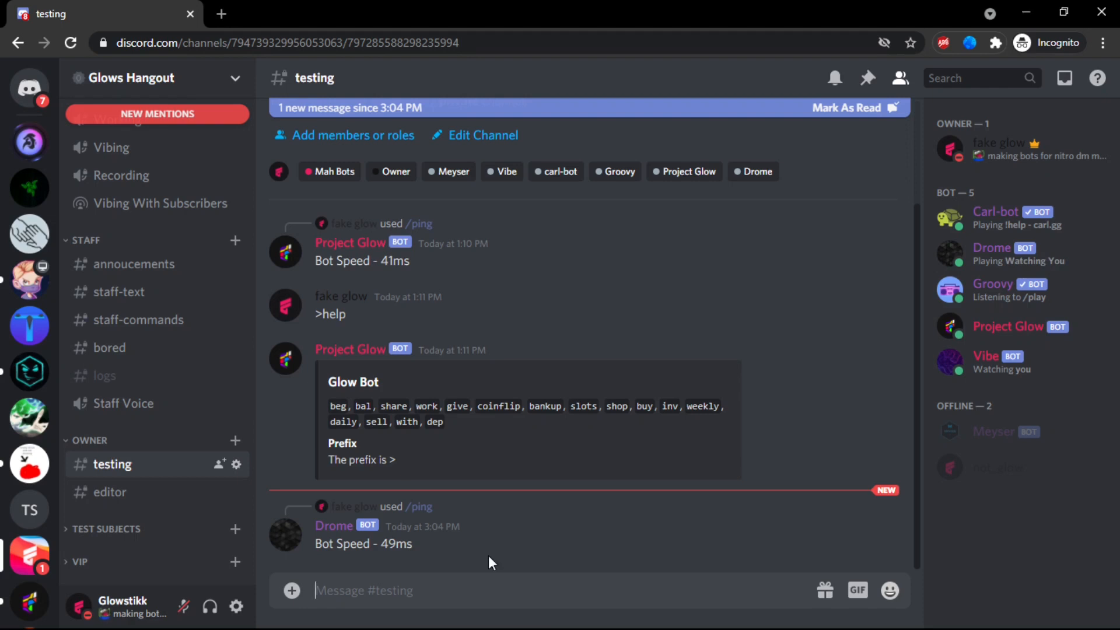
{"action": "type", "text": "/ch"}
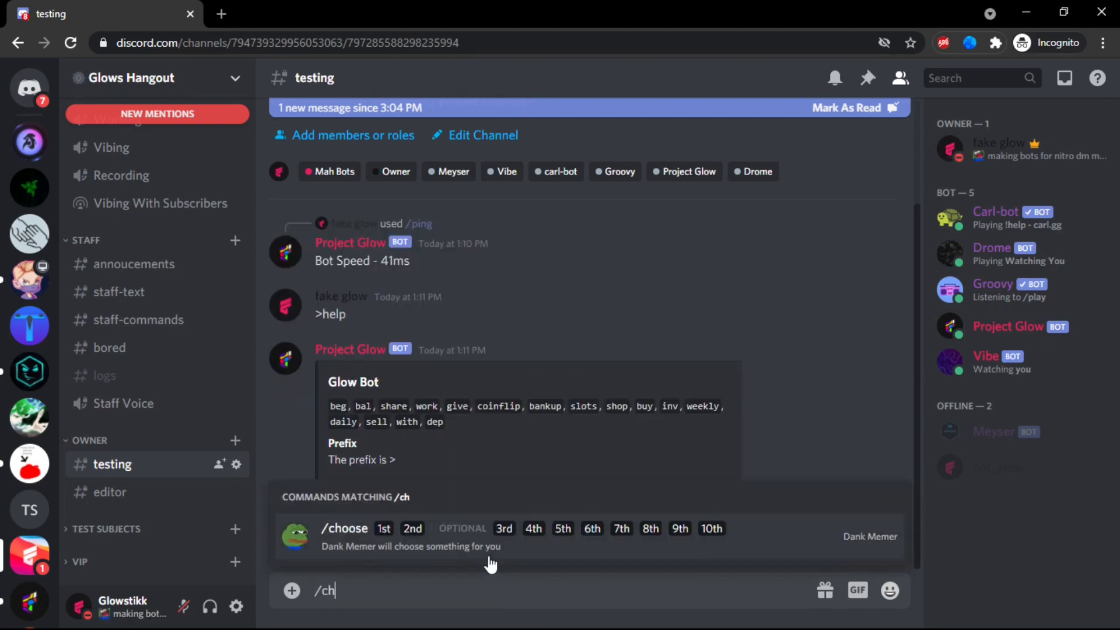
{"action": "left_click", "coordinate": [344, 528]}
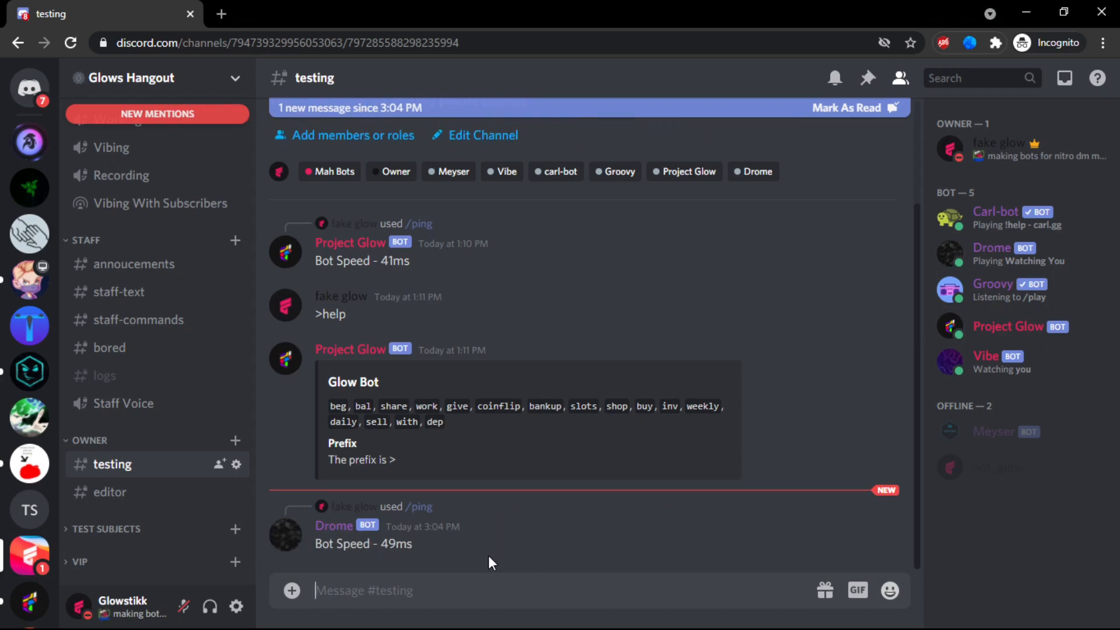
{"action": "mouse_move", "coordinate": [455, 238]}
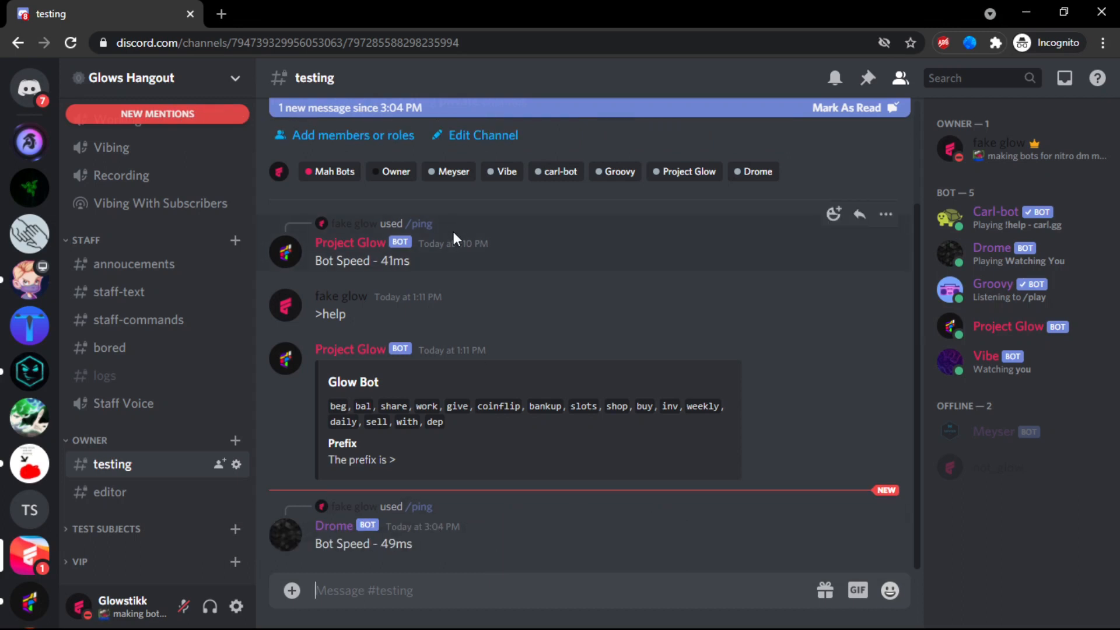
{"action": "mouse_move", "coordinate": [462, 248]}
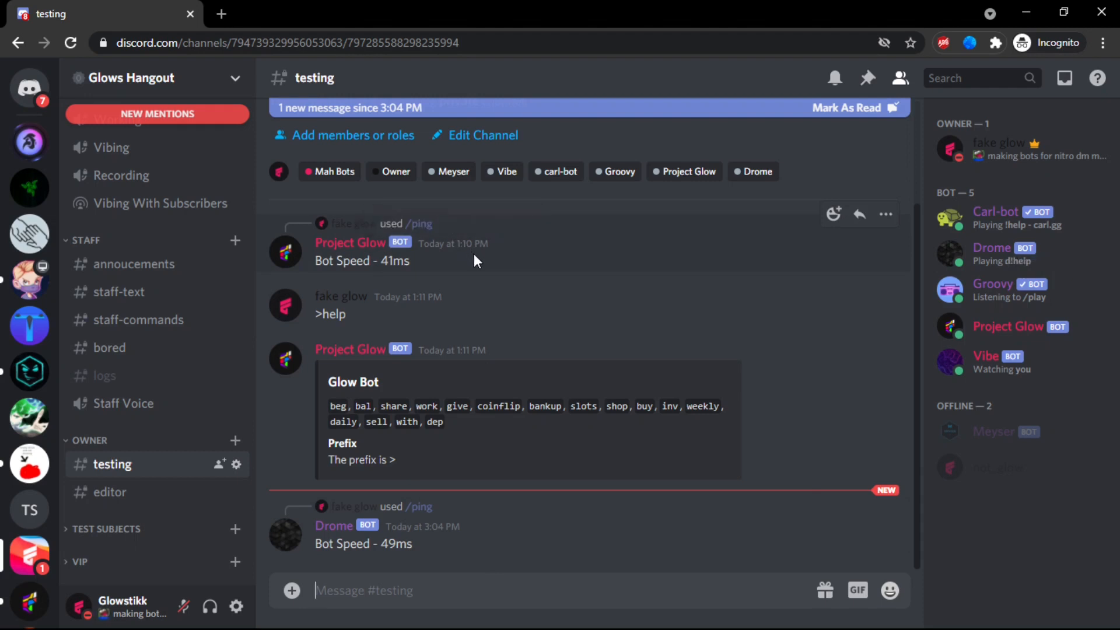
{"action": "type", "text": "x"}
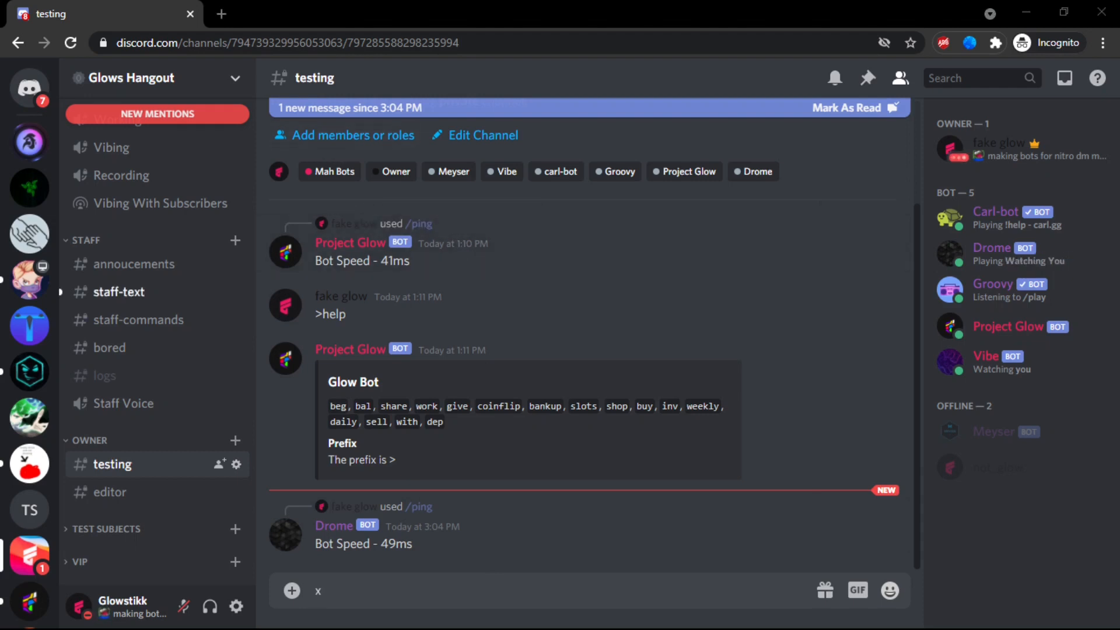